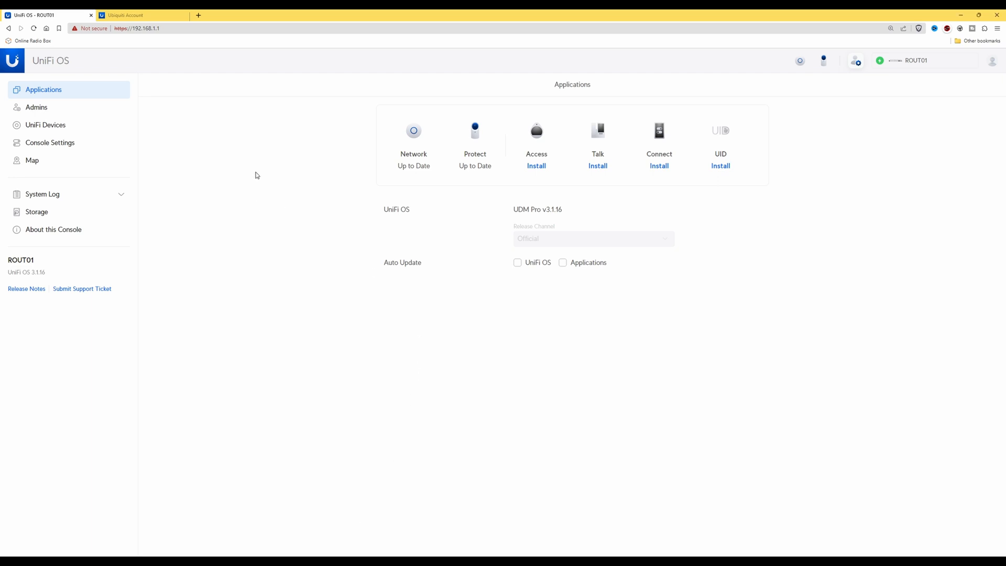
mouse_move(250, 148)
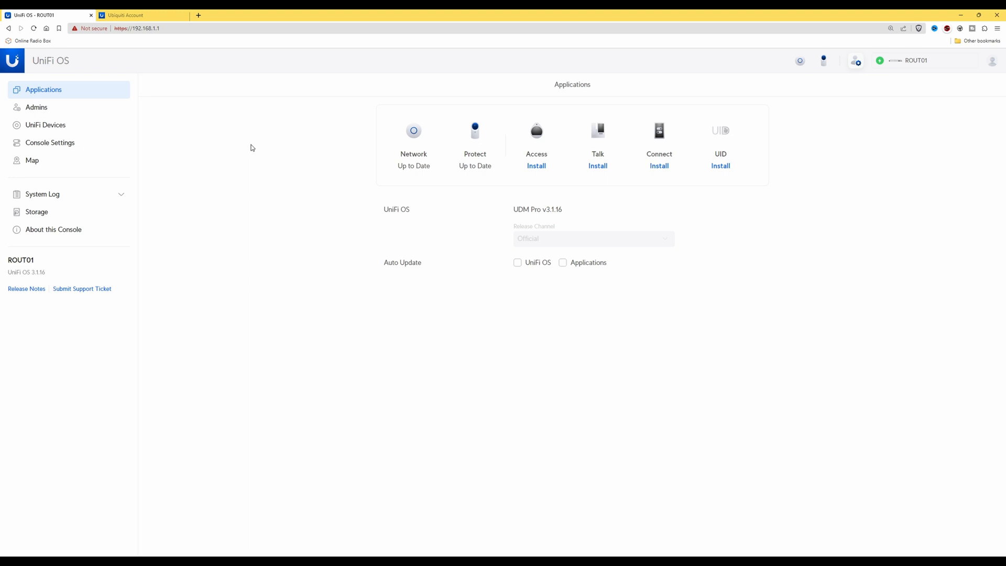
mouse_move(101, 116)
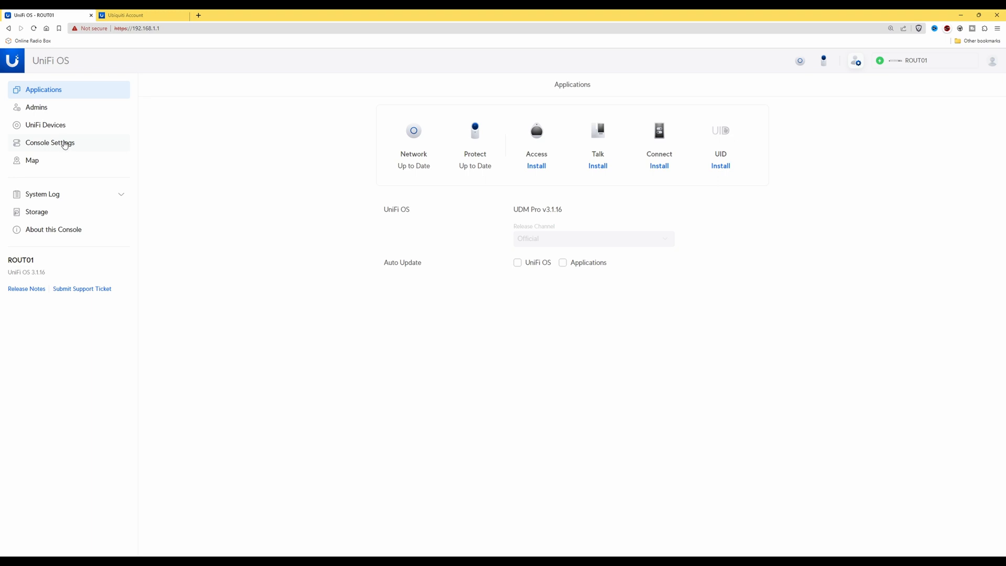
mouse_move(62, 145)
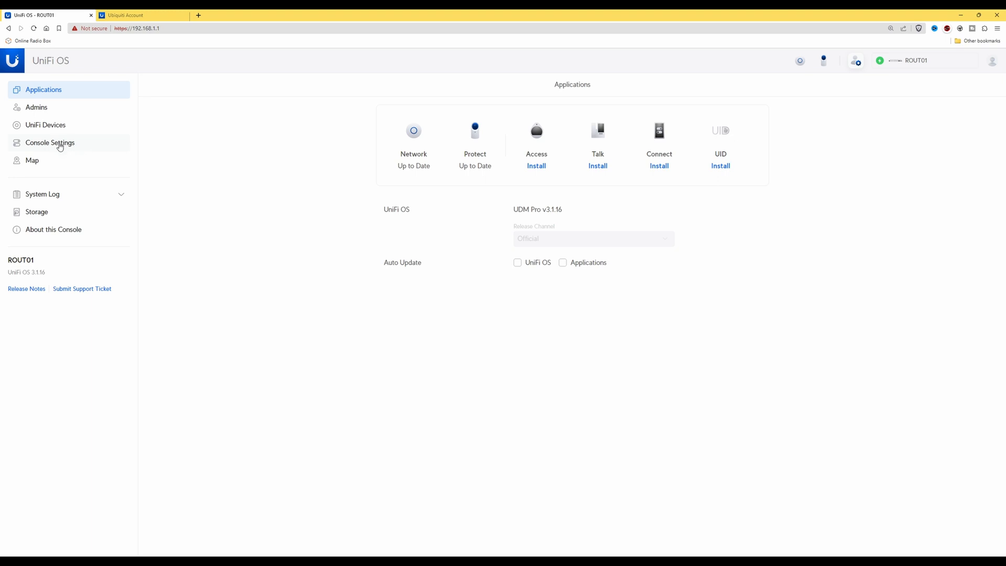
Go to ROUT01's Console Settings page from the UniFi OS sidebar
left_click(49, 142)
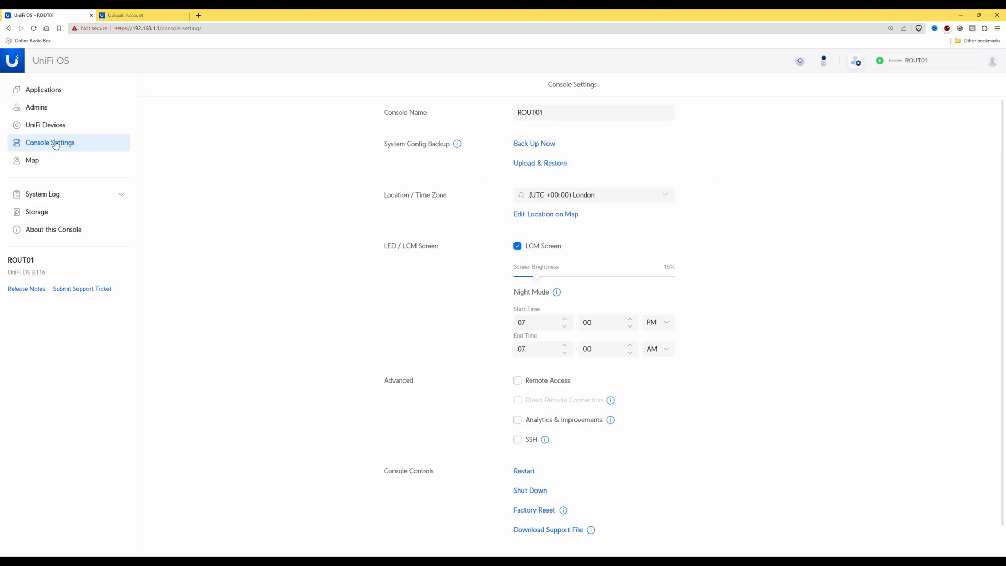
mouse_move(705, 271)
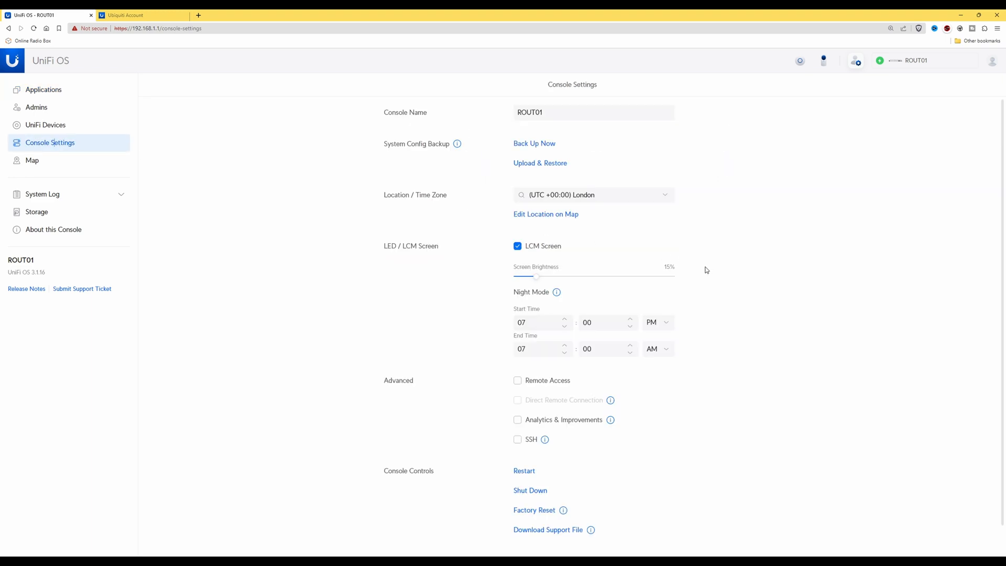
mouse_move(441, 324)
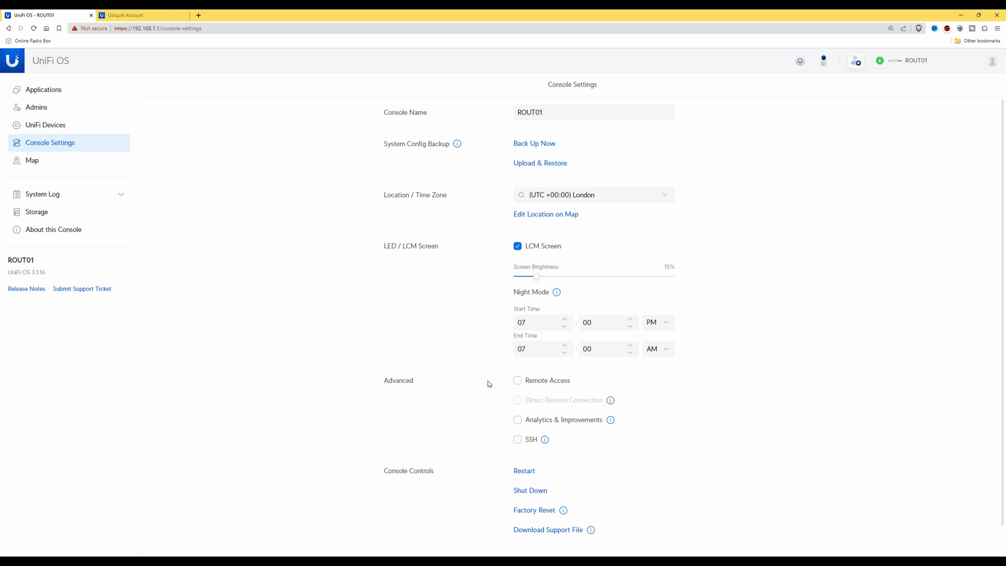
mouse_move(499, 383)
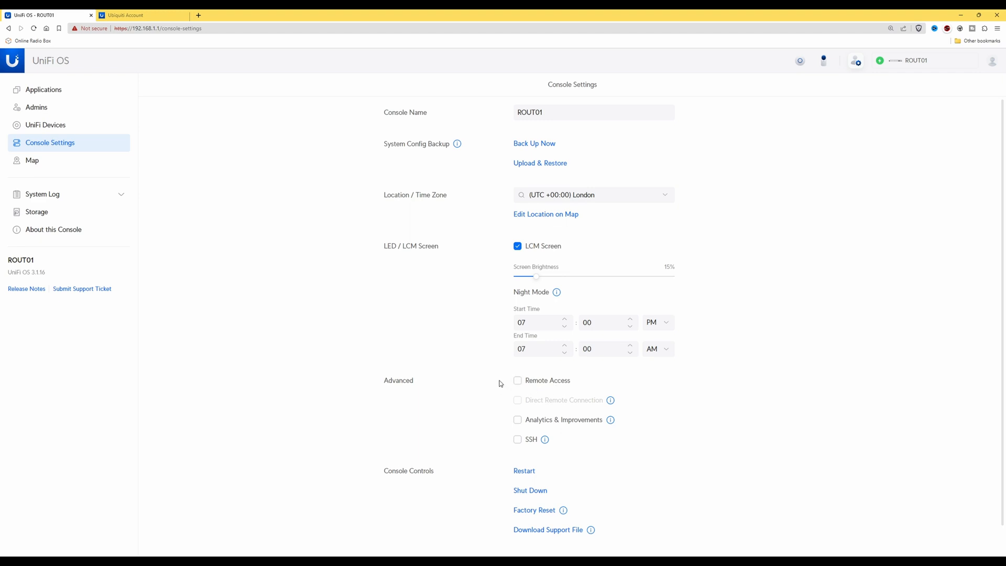
mouse_move(674, 379)
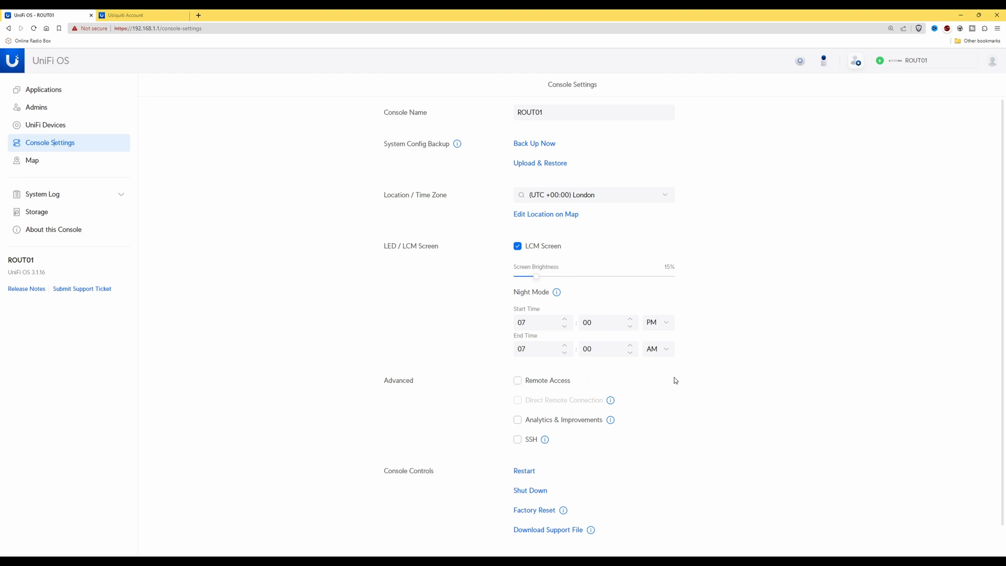
mouse_move(629, 373)
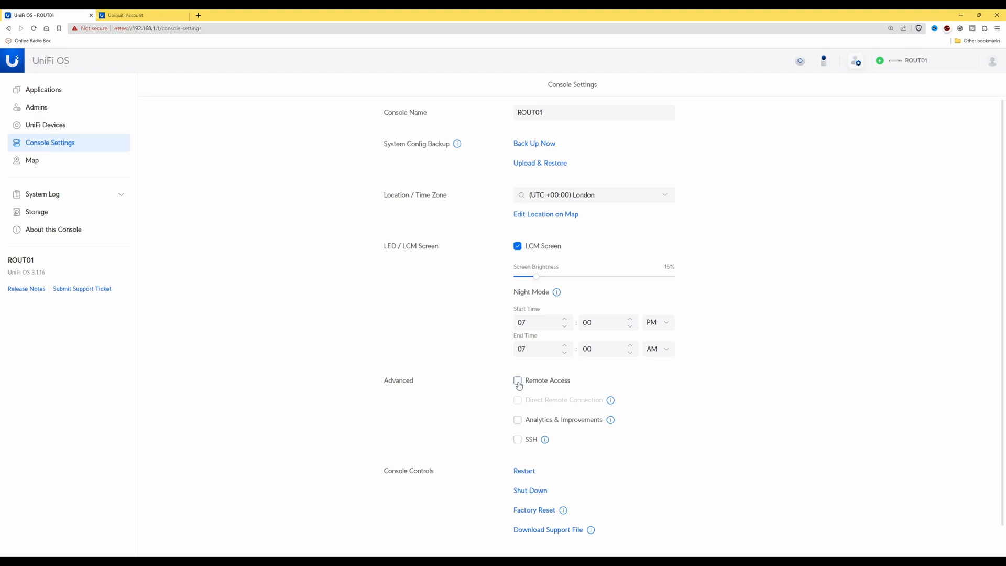
Tick Remote Access under Advanced and focus the Password field in the sign-in dialog
left_click(516, 379)
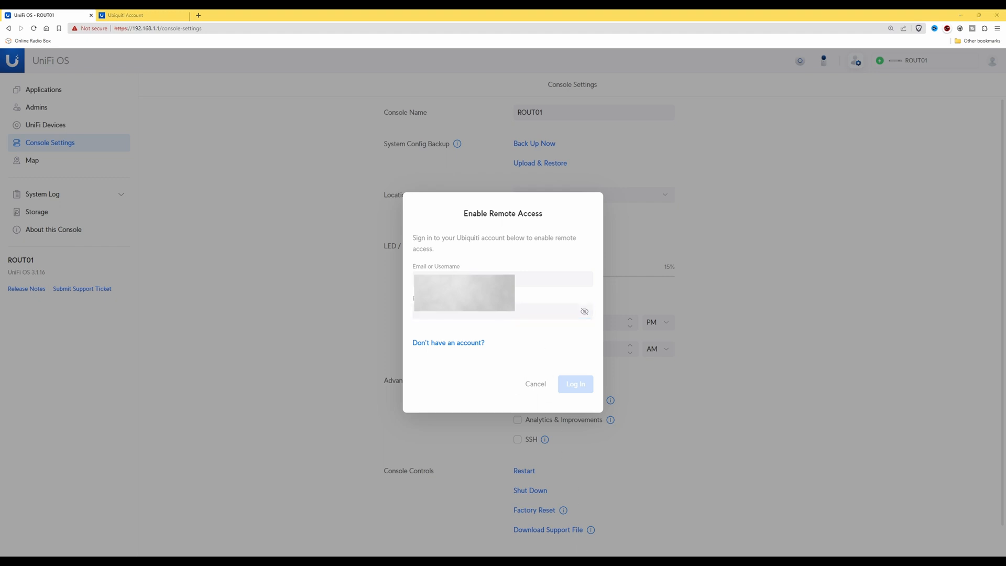
left_click(501, 311)
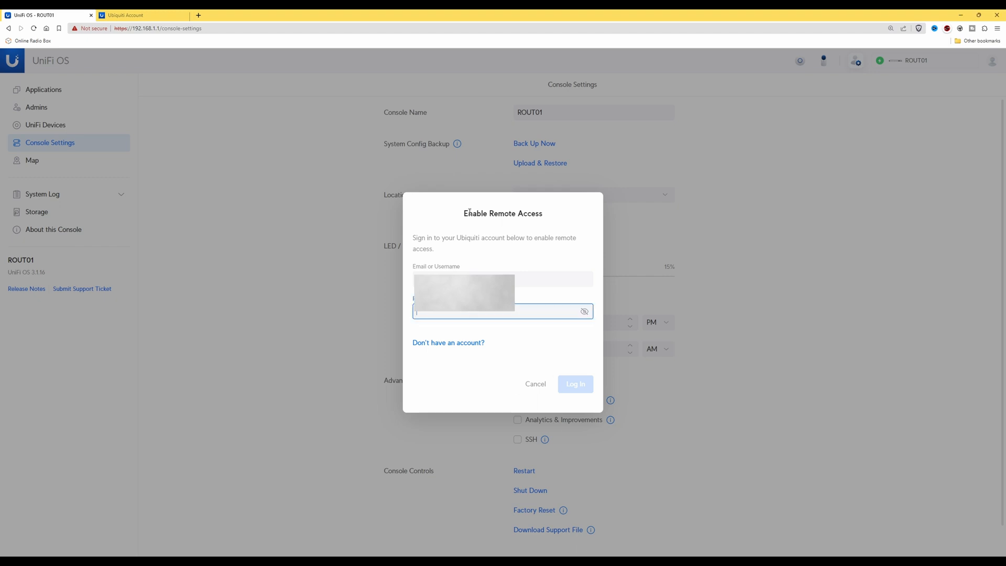
mouse_move(493, 224)
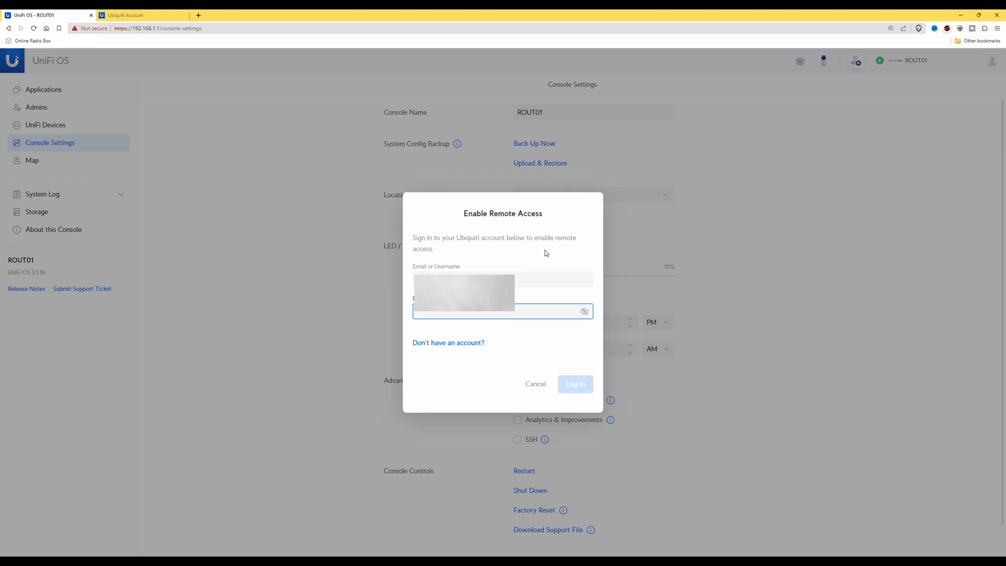
mouse_move(427, 351)
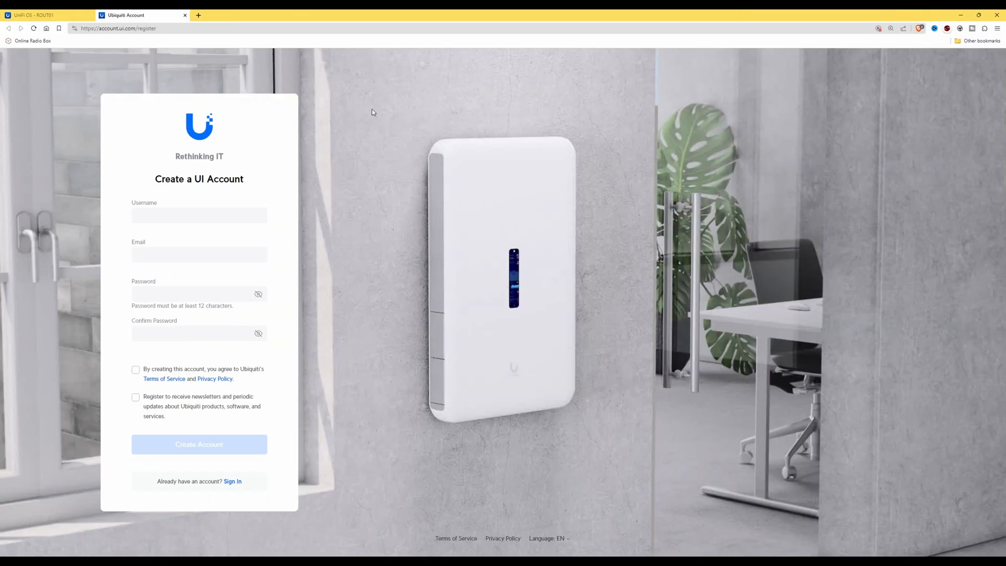
mouse_move(378, 135)
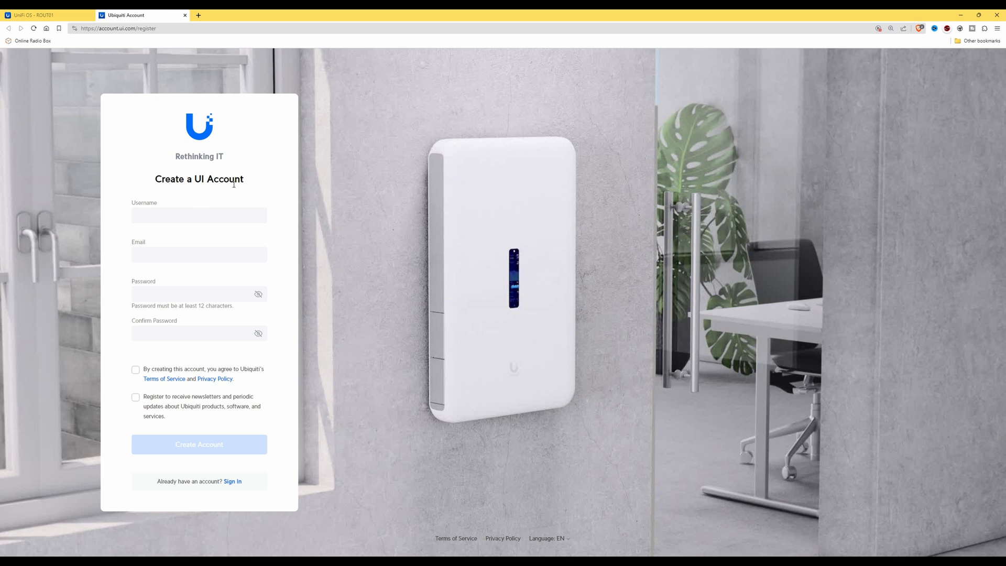
mouse_move(250, 141)
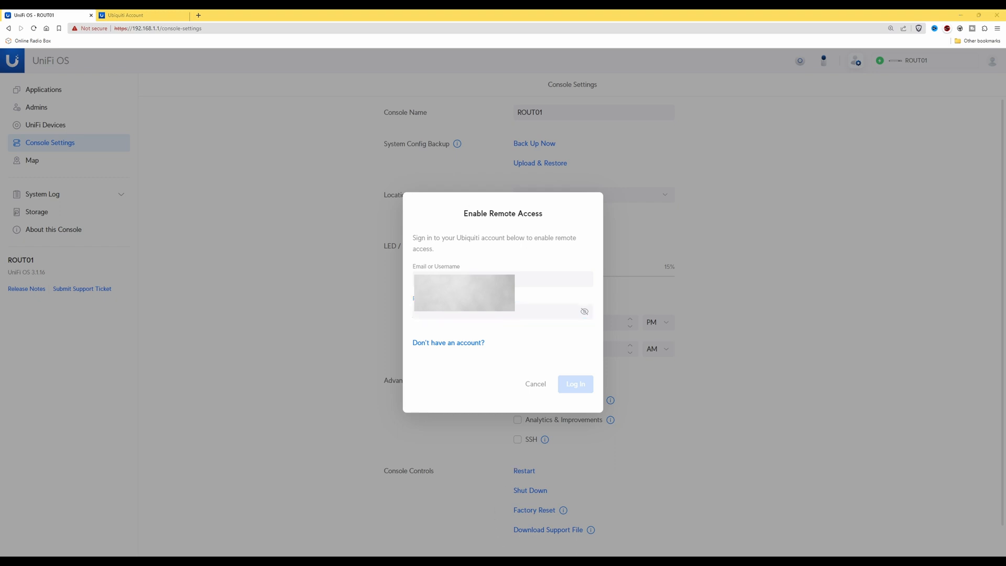
left_click(502, 311)
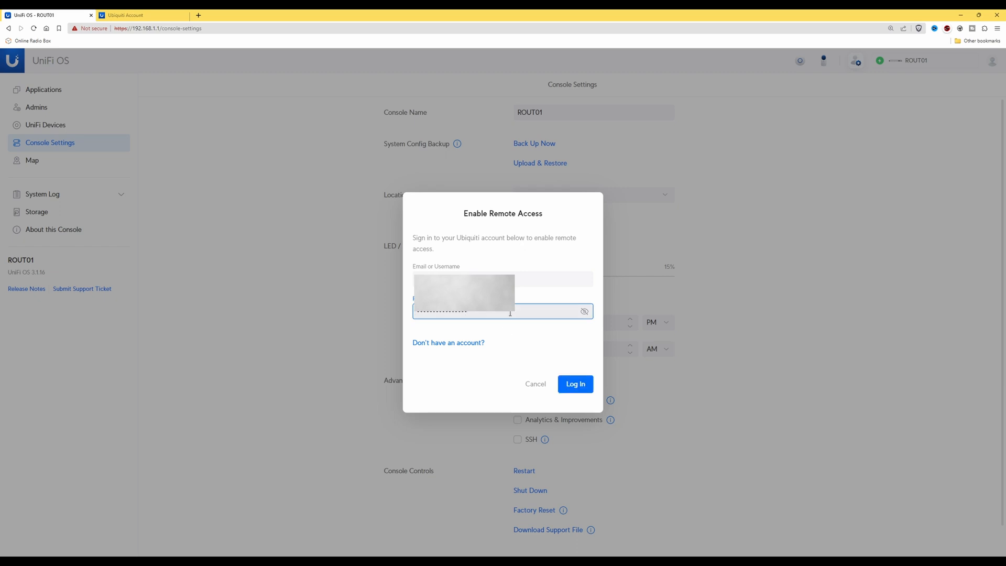
left_click(574, 384)
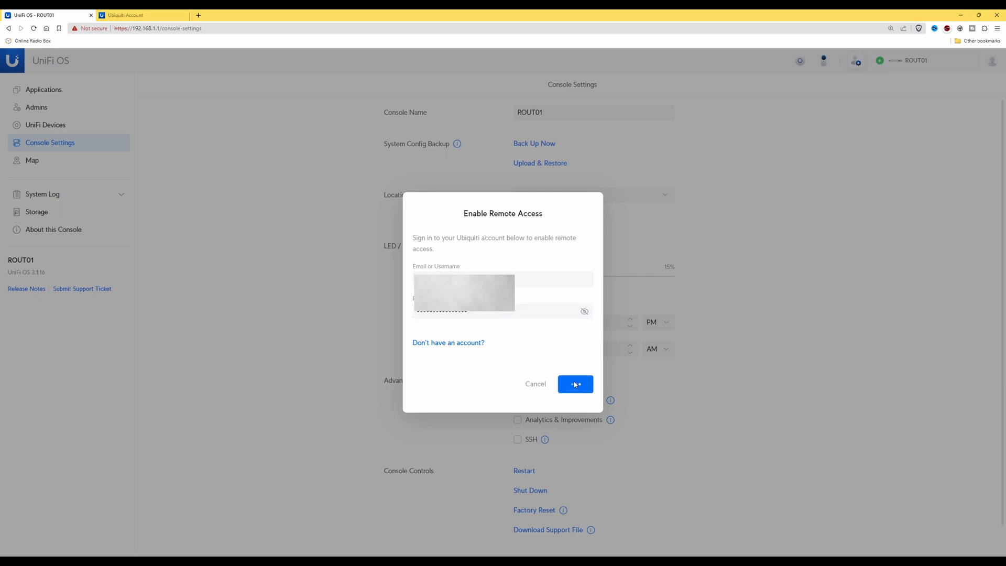
left_click(574, 384)
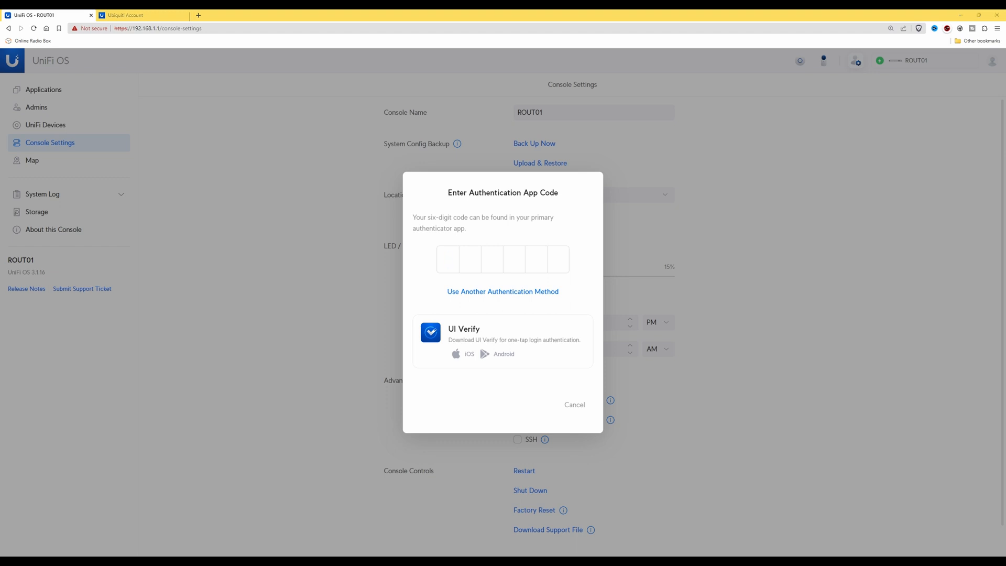
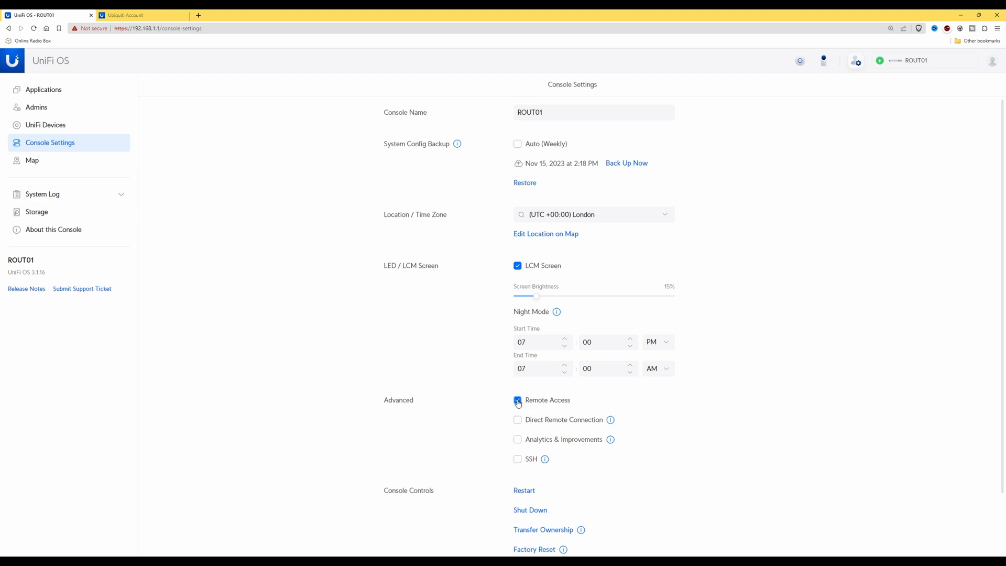
left_click(517, 399)
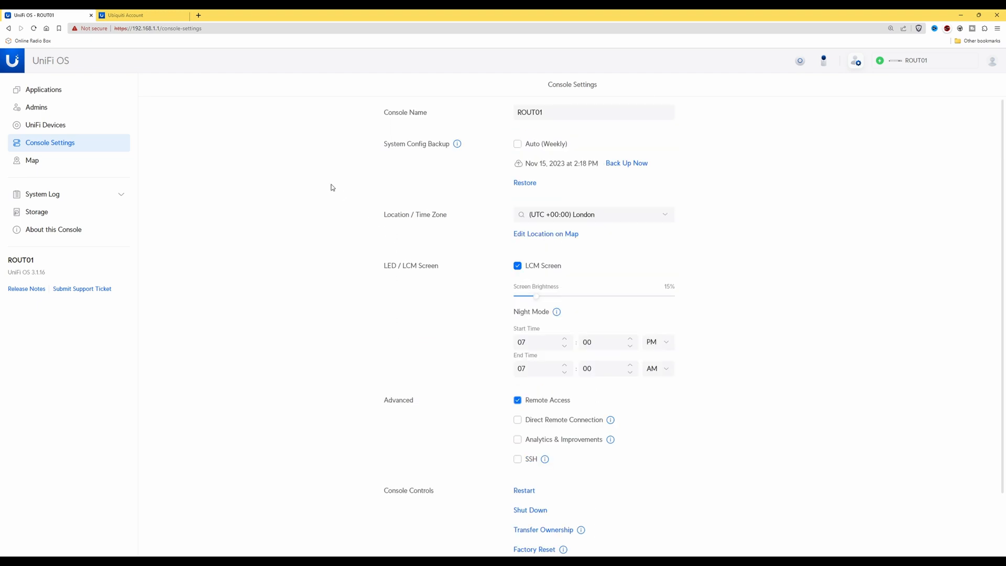
mouse_move(322, 177)
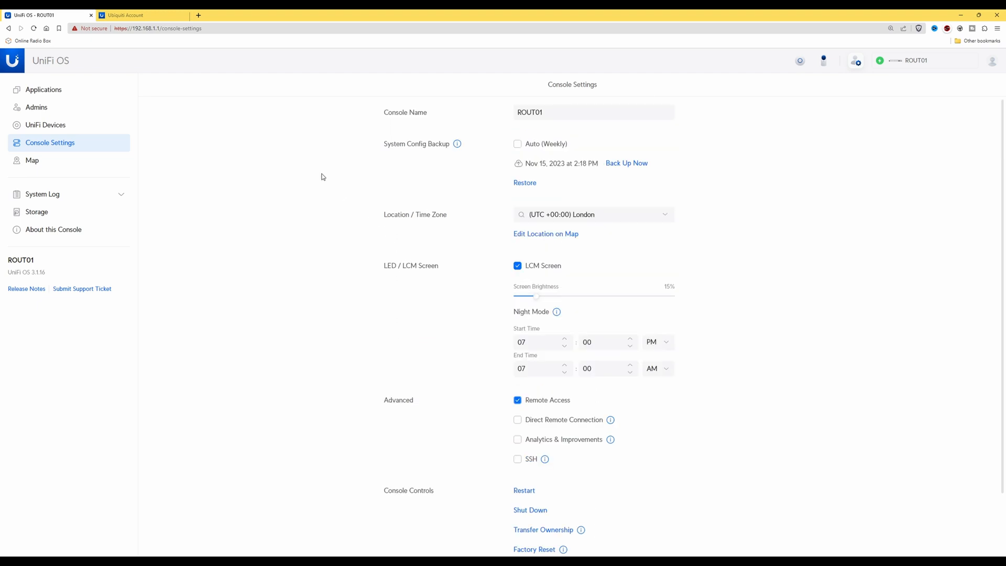
mouse_move(339, 169)
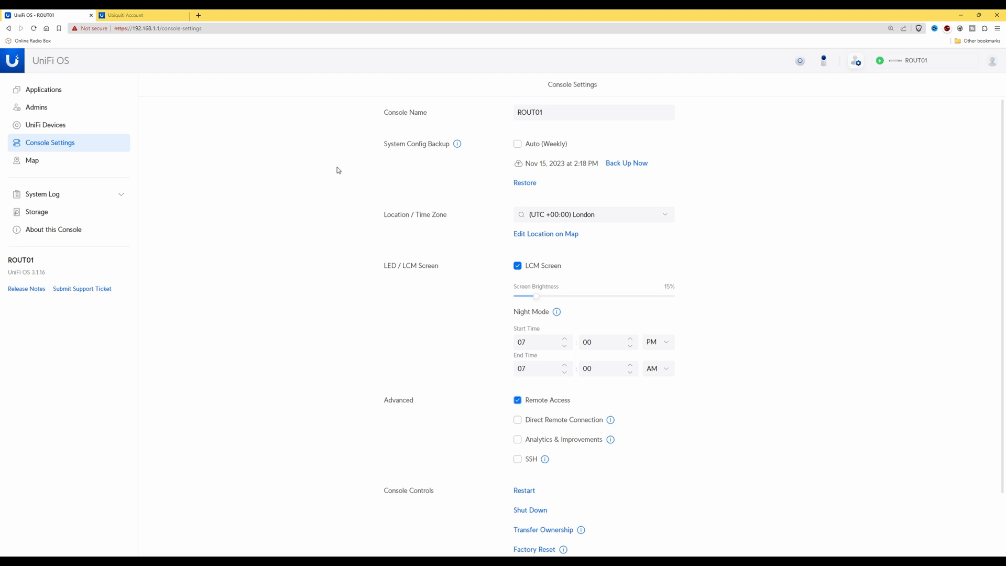
mouse_move(372, 154)
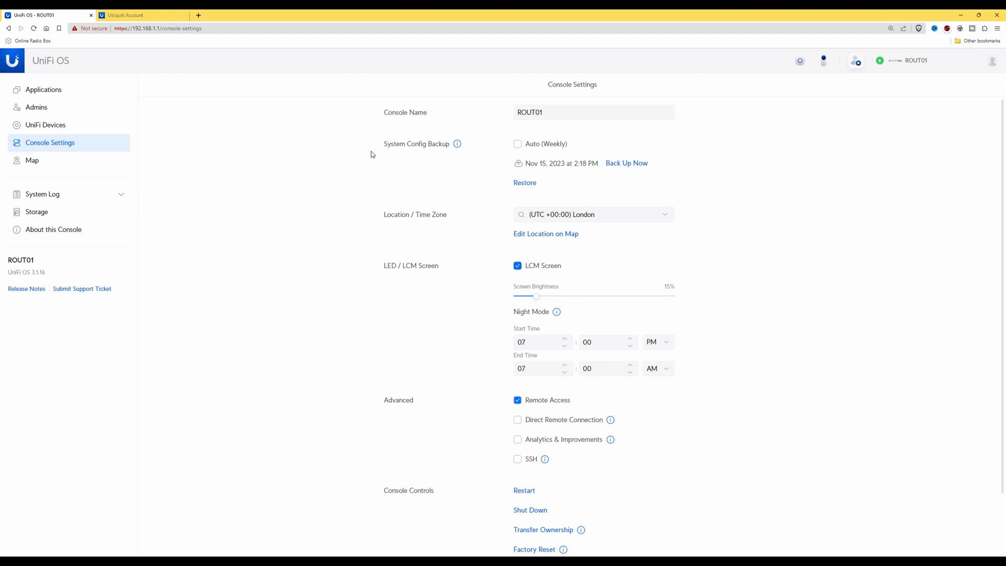
mouse_move(776, 182)
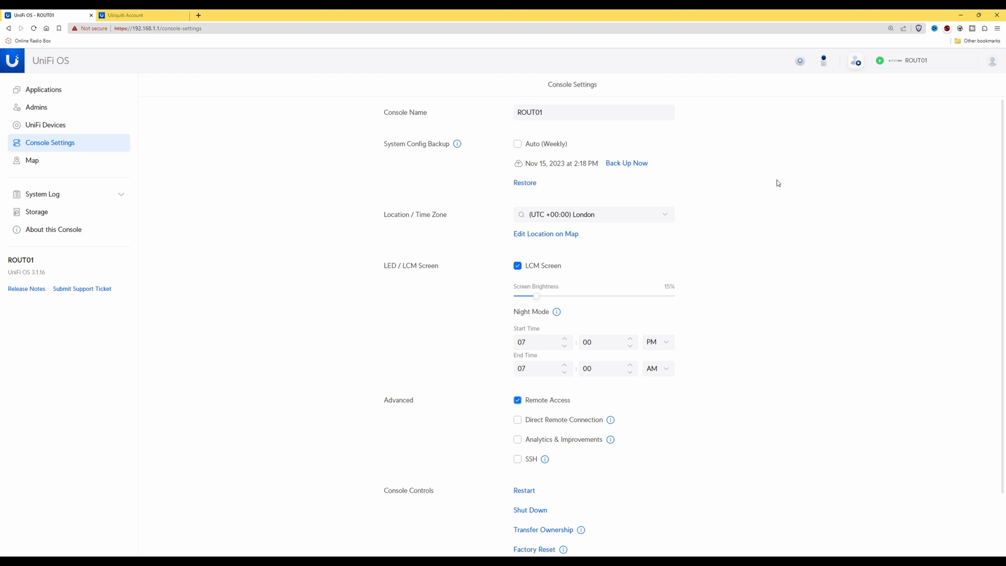
mouse_move(793, 159)
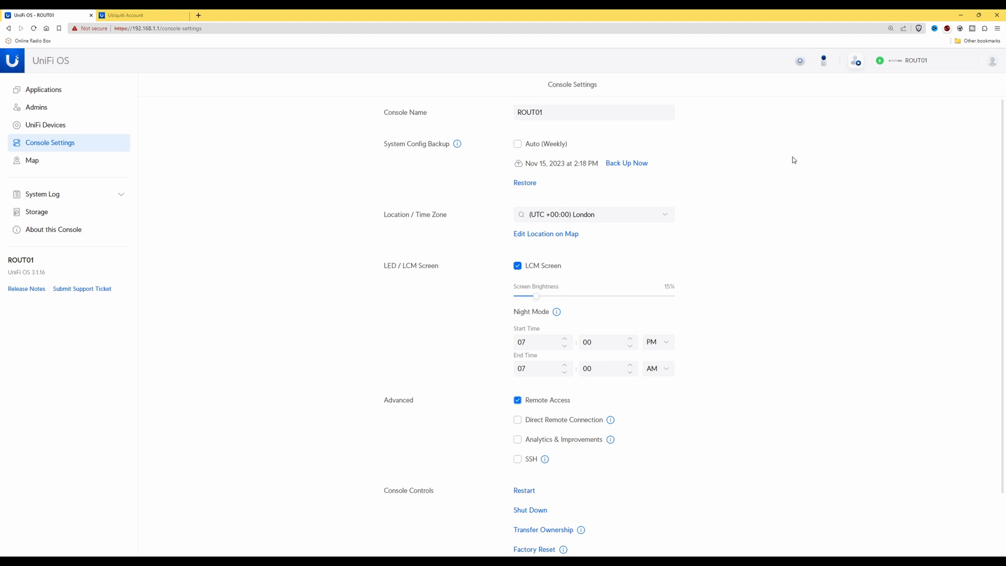
mouse_move(819, 90)
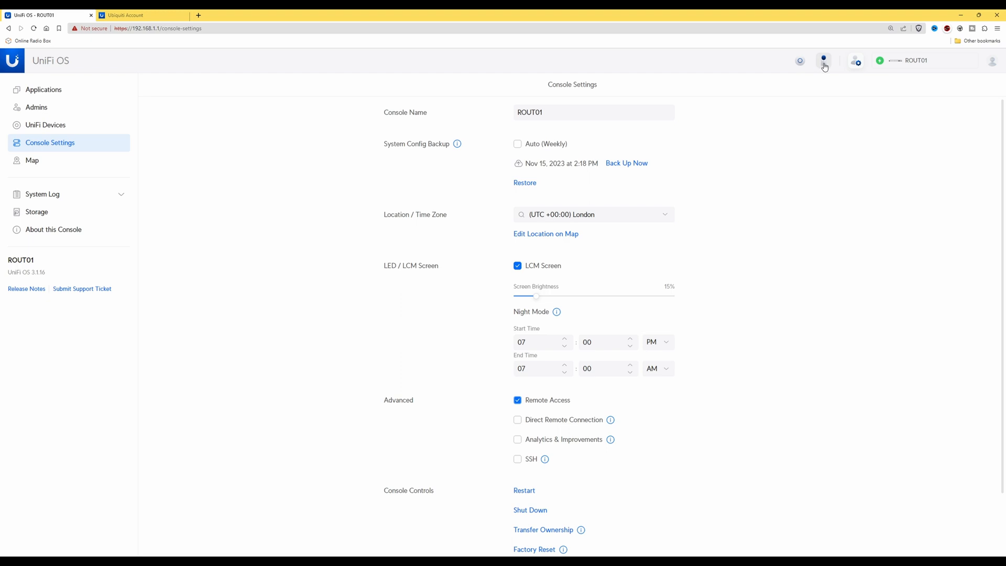
Launch Protect on ROUT01 and go to its Recordings settings page
left_click(799, 61)
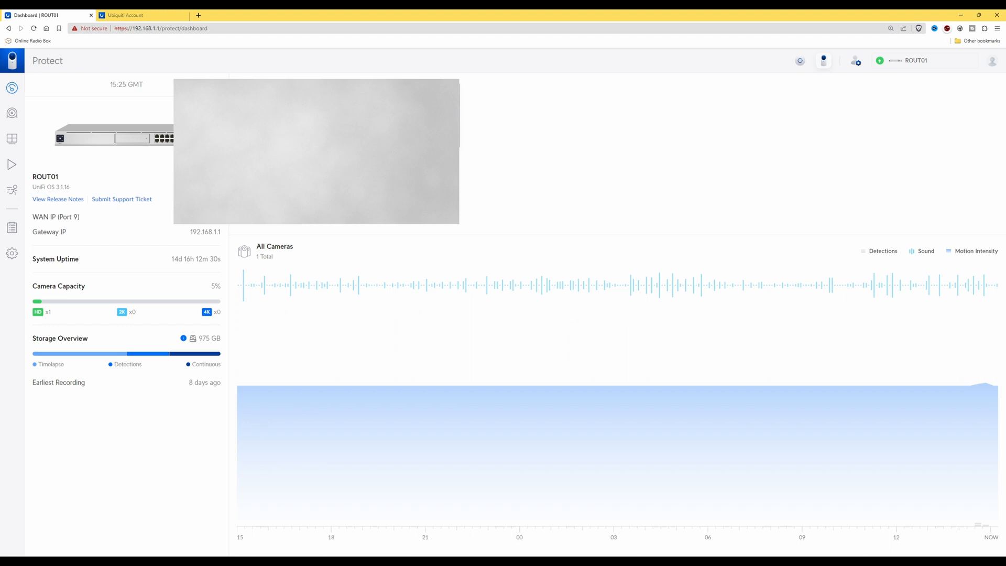
mouse_move(11, 115)
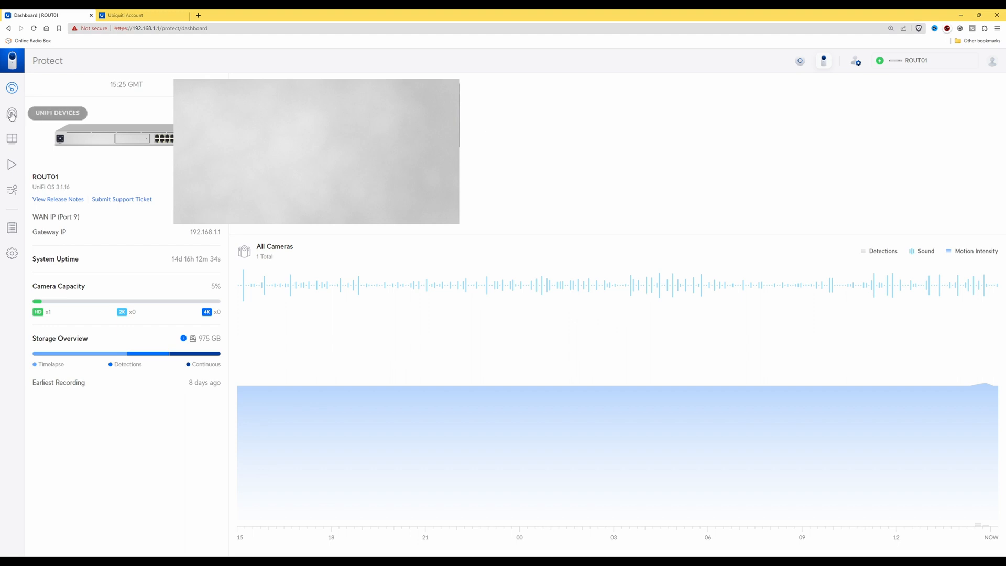
left_click(11, 252)
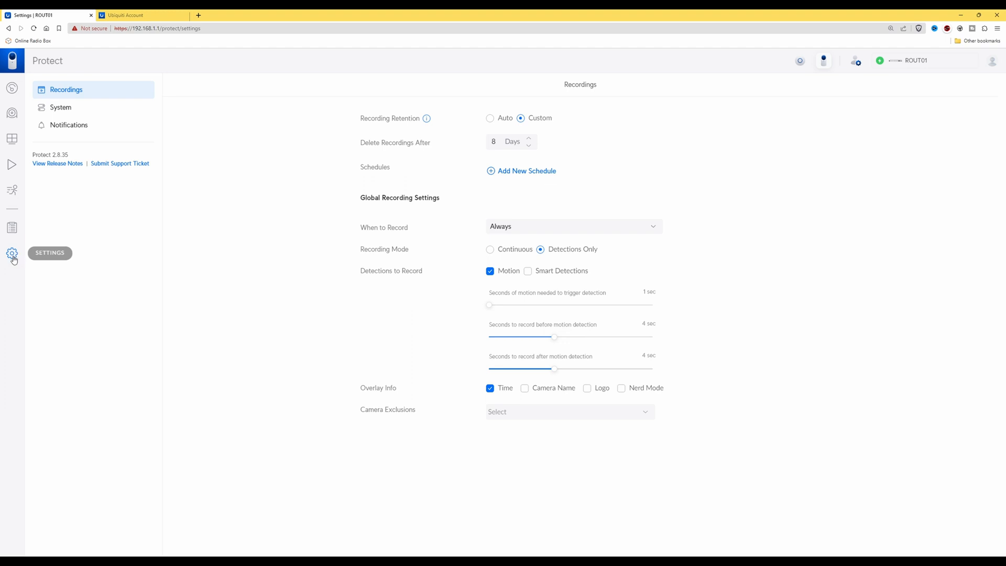
mouse_move(93, 90)
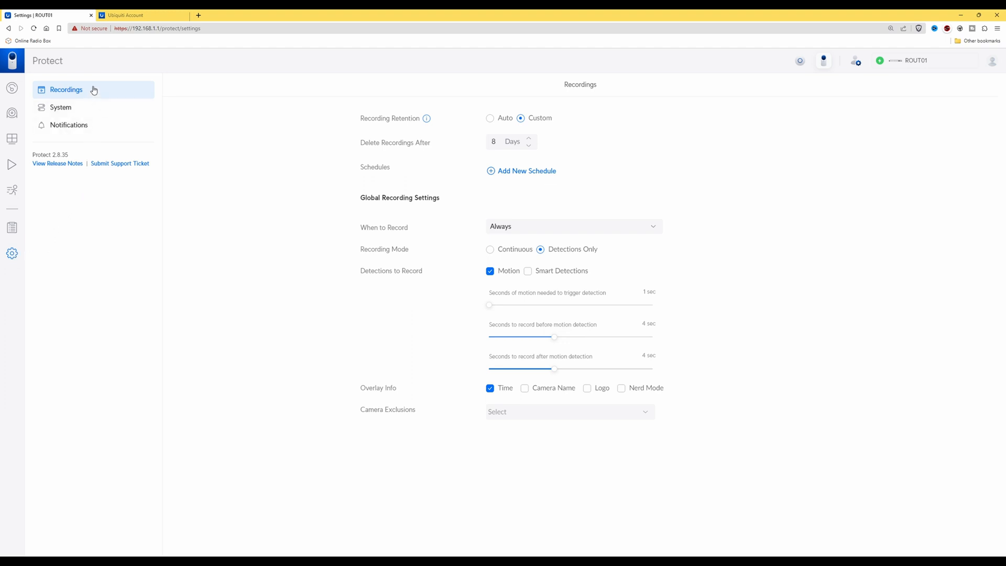
mouse_move(211, 121)
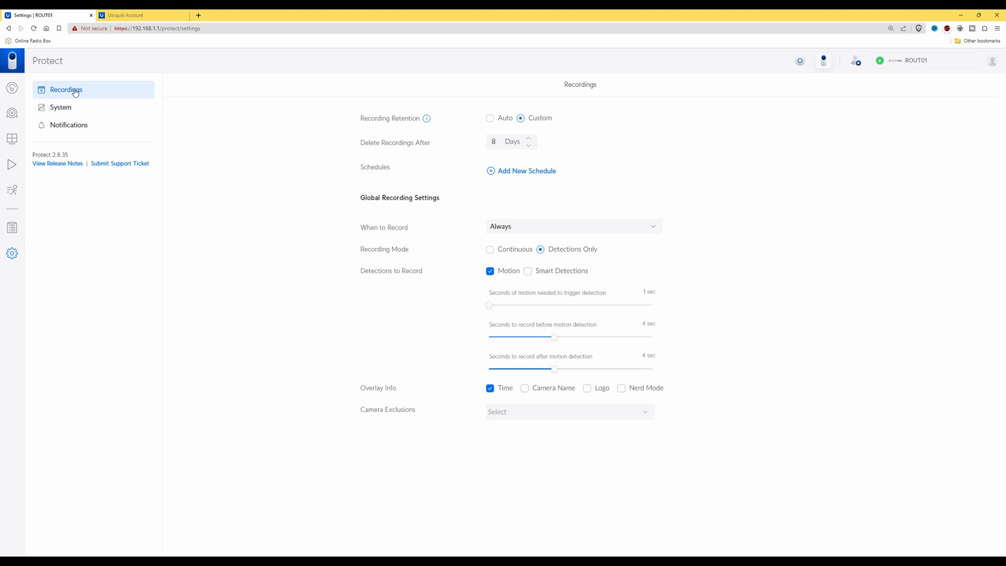
mouse_move(67, 102)
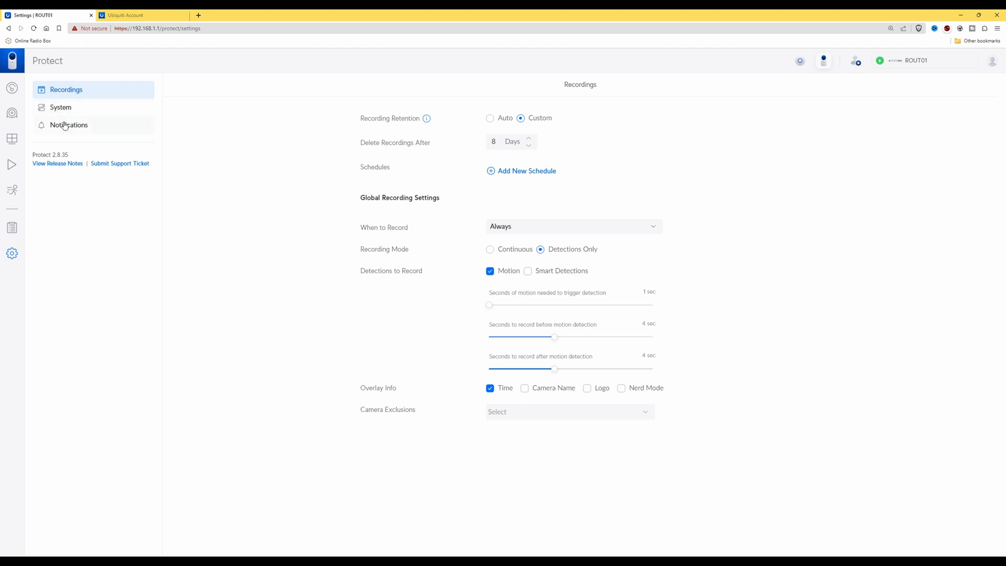
mouse_move(64, 126)
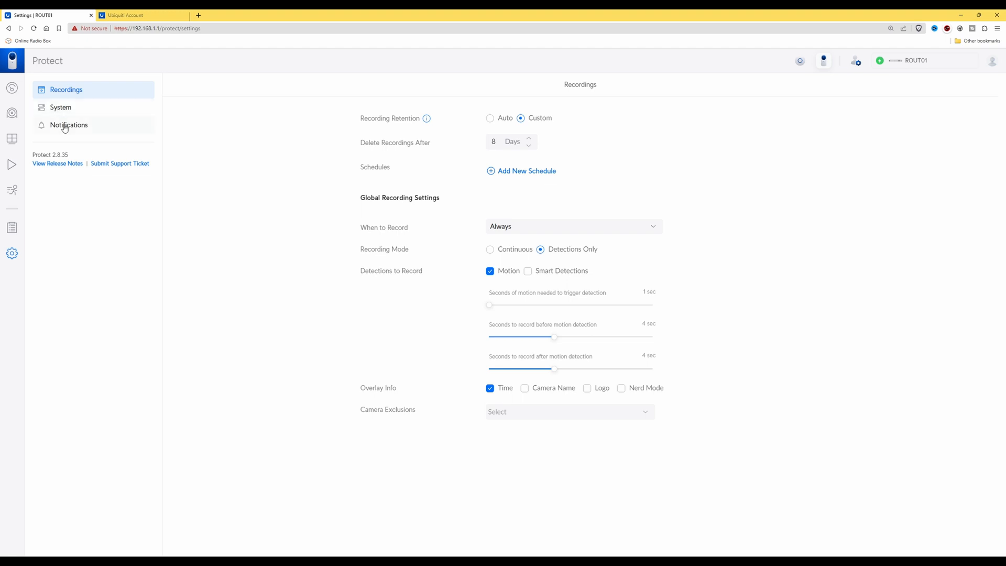
Show the Notifications settings on the Activity tab with camera, doorbell and sensor categories
left_click(69, 124)
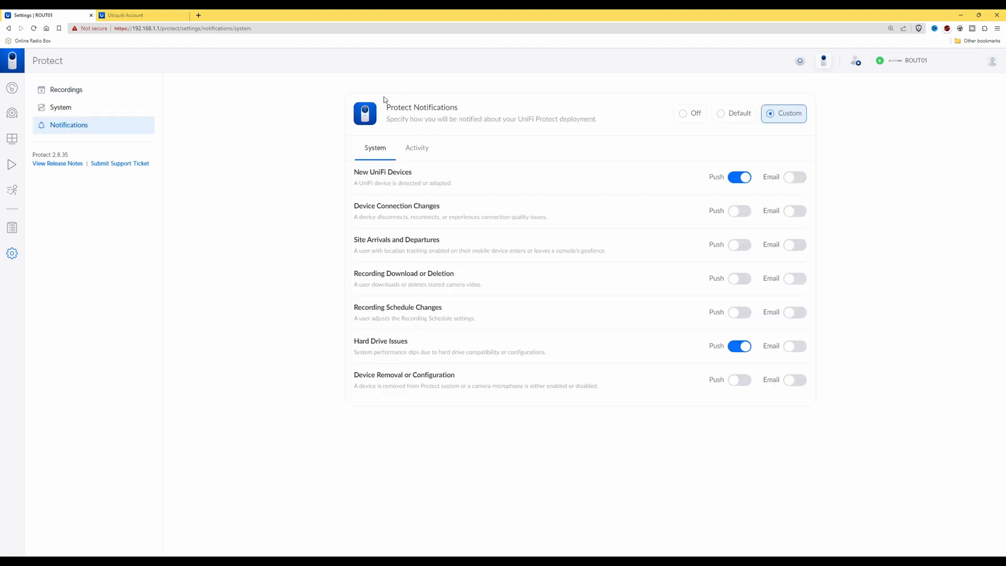
mouse_move(526, 90)
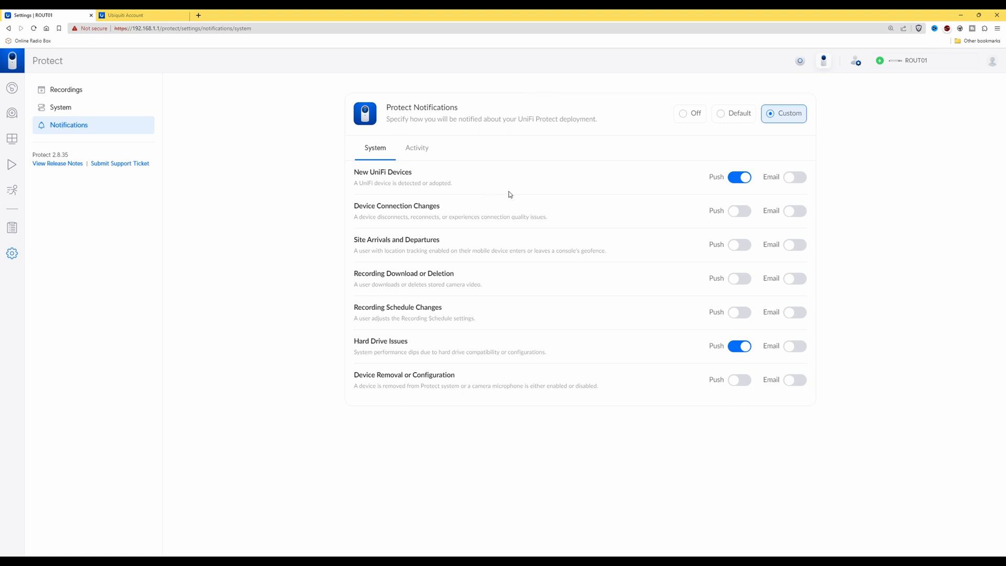
mouse_move(436, 191)
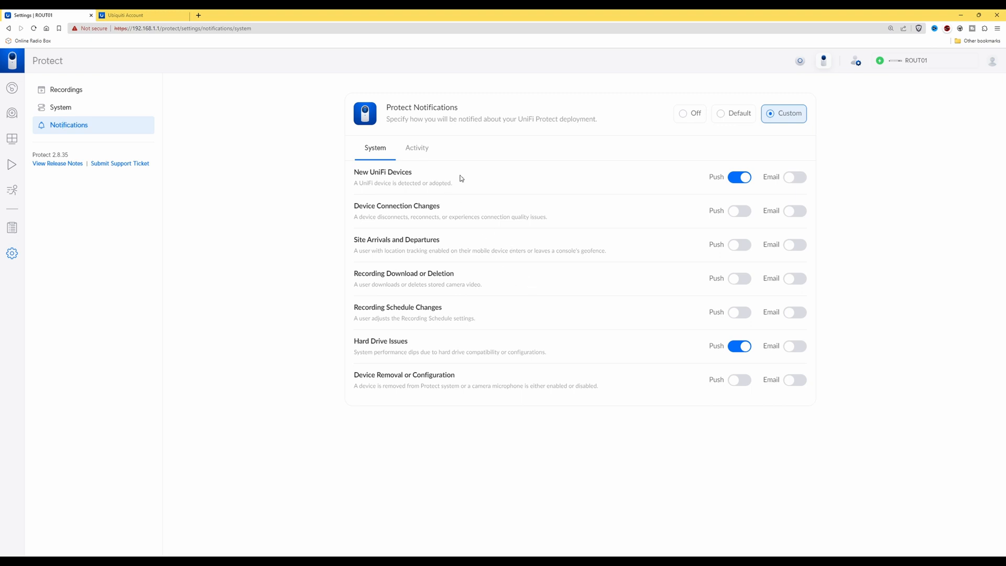
mouse_move(521, 151)
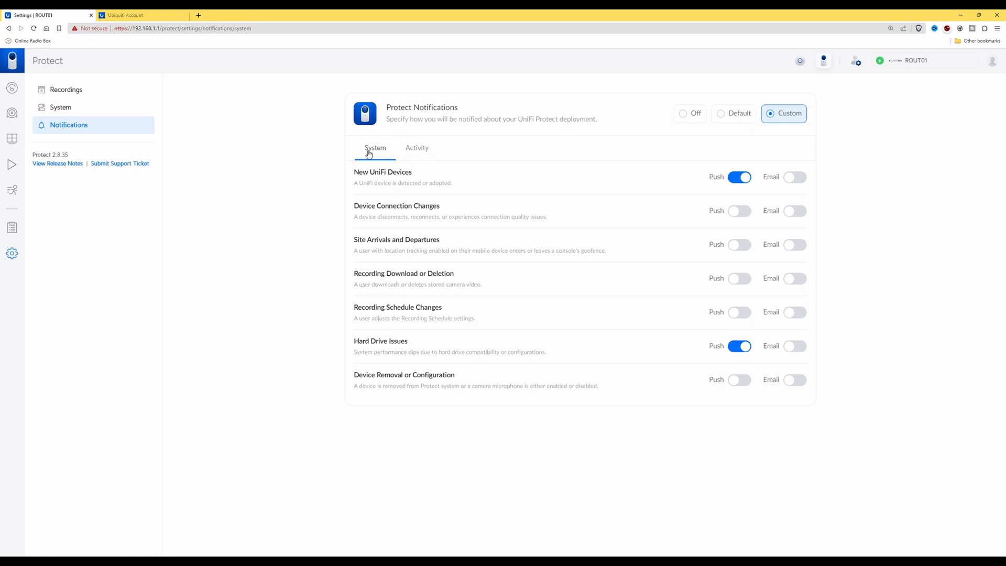
mouse_move(415, 148)
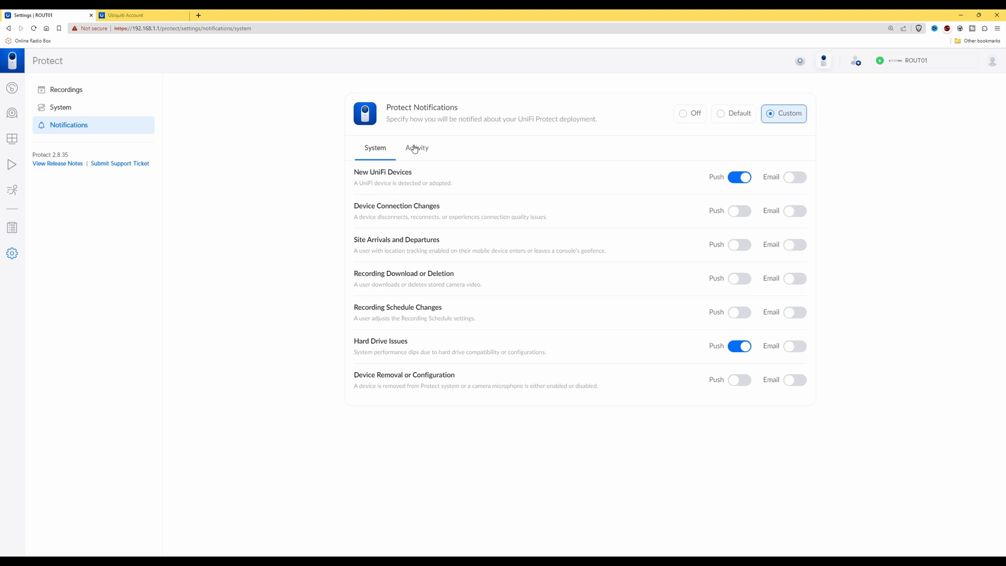
left_click(417, 148)
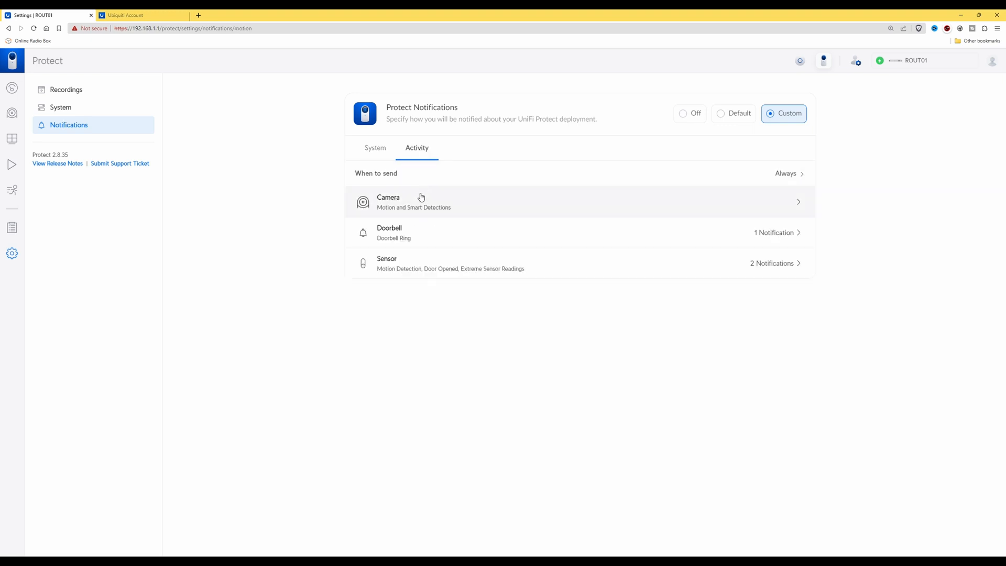
mouse_move(415, 201)
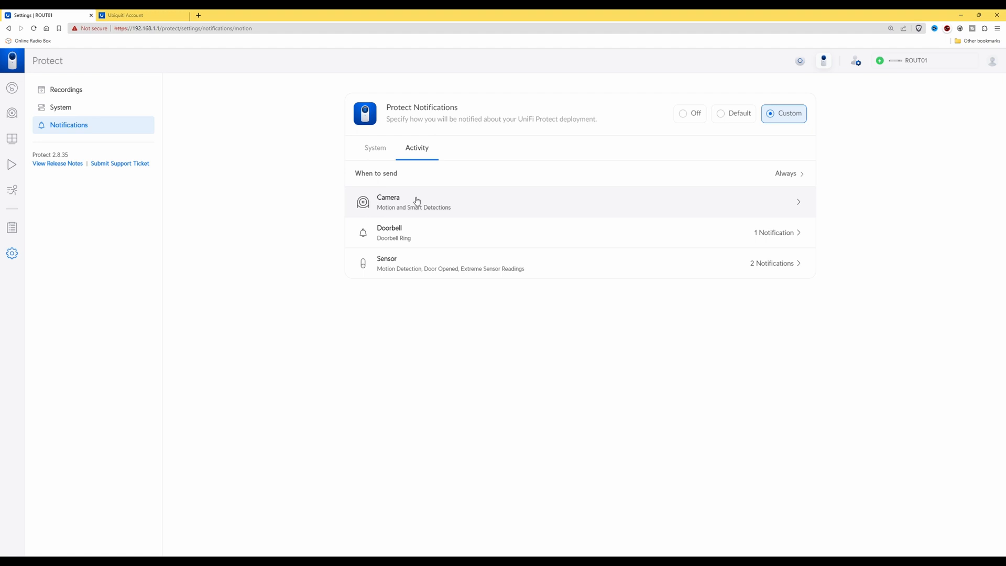
mouse_move(389, 233)
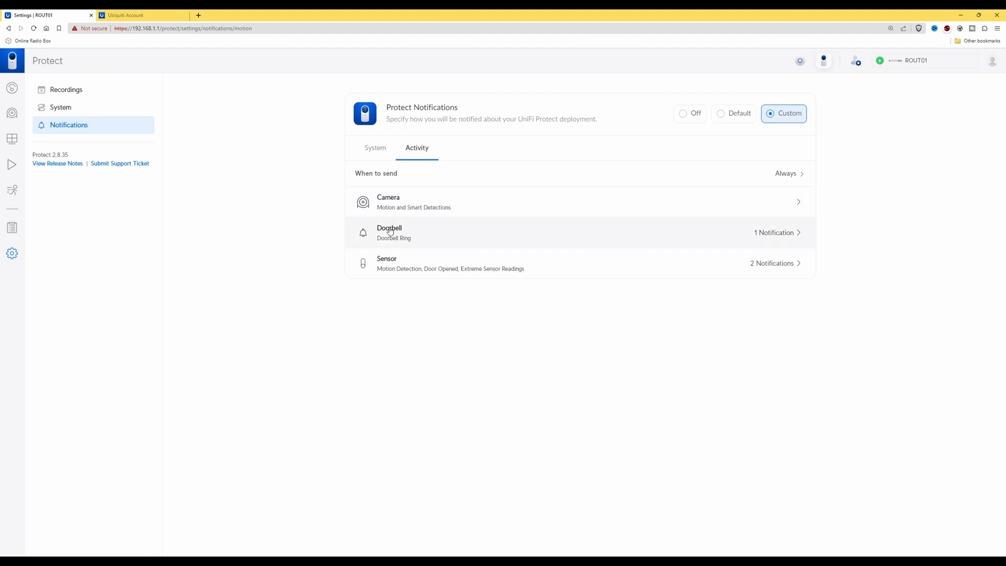
mouse_move(393, 268)
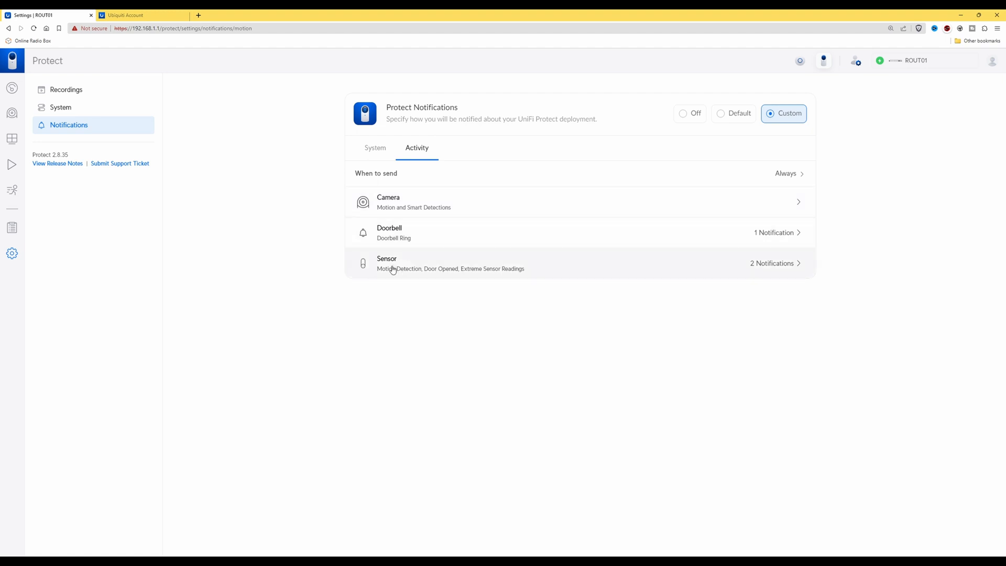
mouse_move(404, 268)
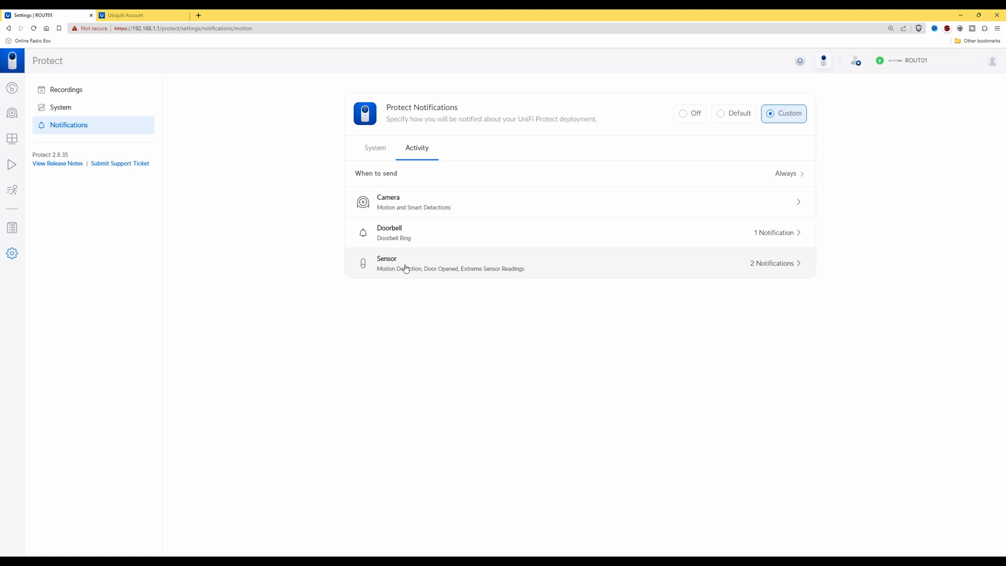
Show the Sensor notification settings listing All Sensors and the UP Sense device
left_click(577, 263)
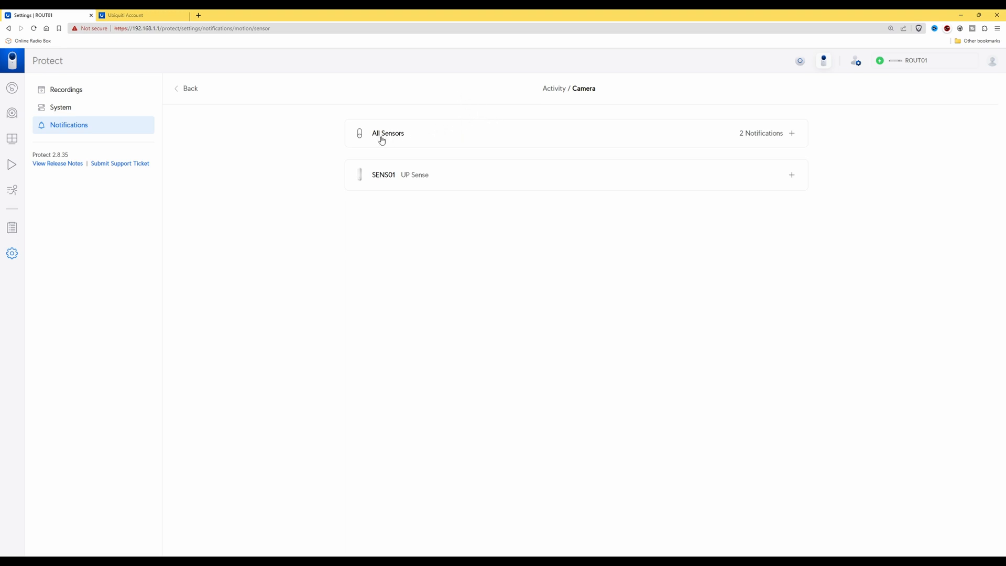
mouse_move(379, 184)
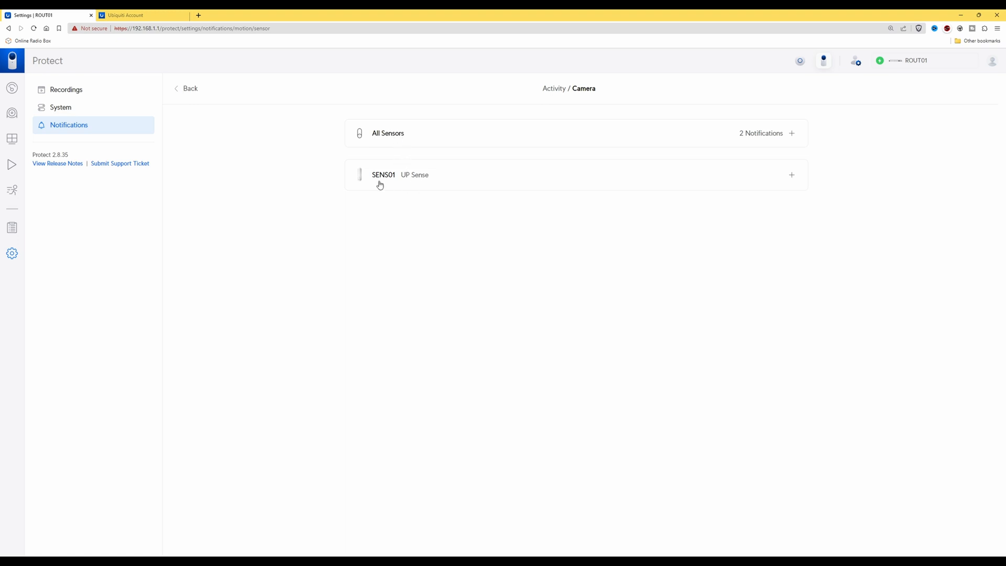
mouse_move(415, 185)
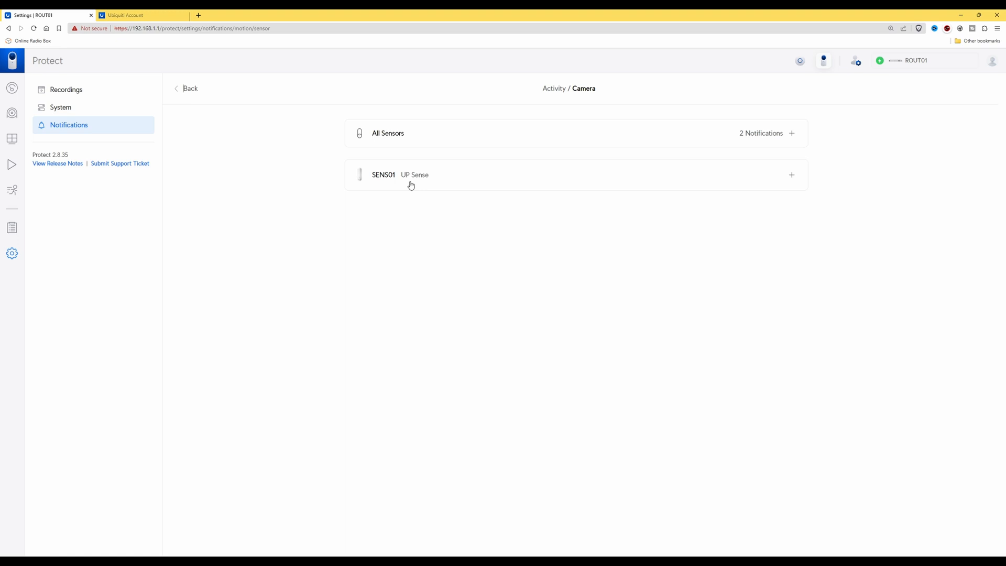
mouse_move(596, 130)
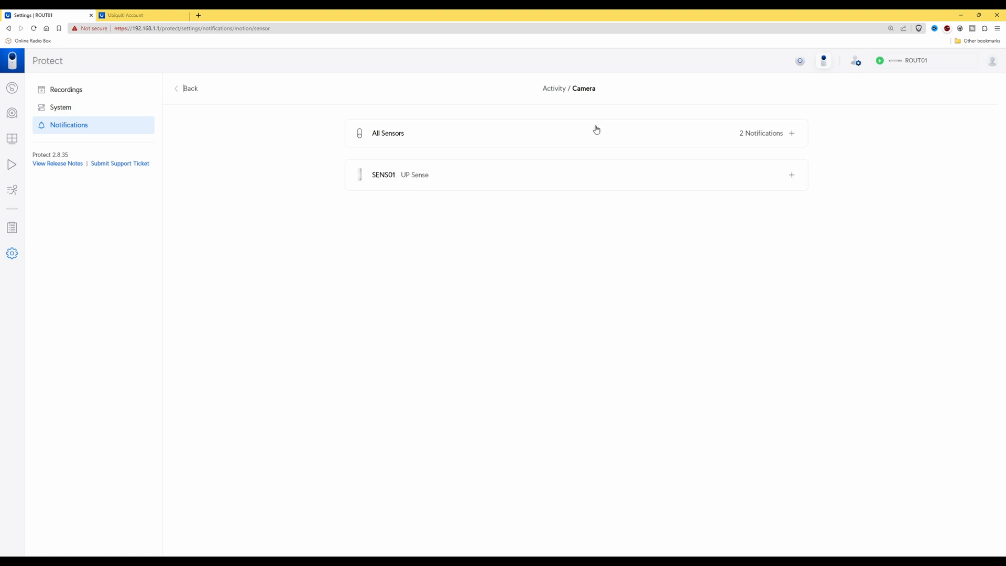
mouse_move(533, 138)
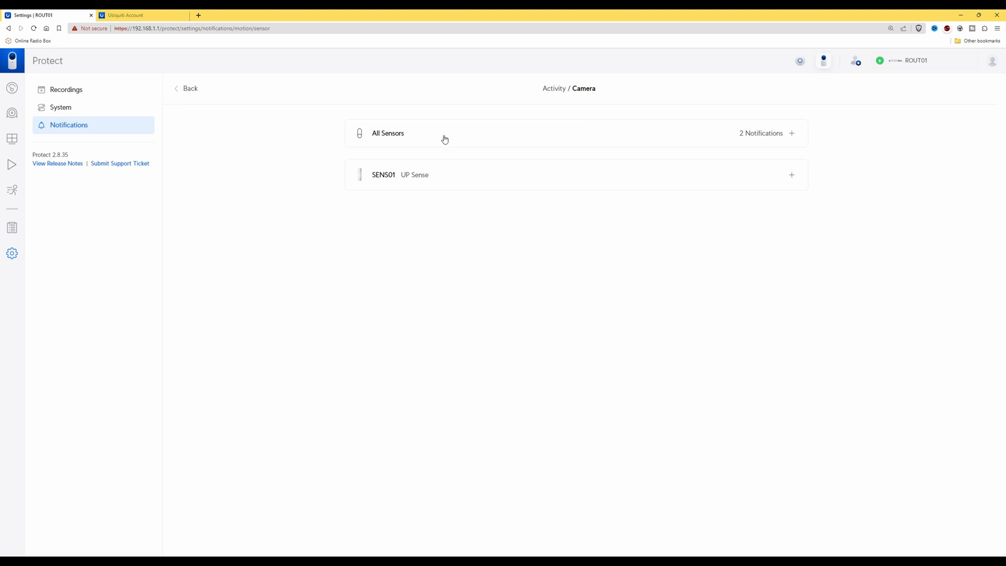
mouse_move(396, 141)
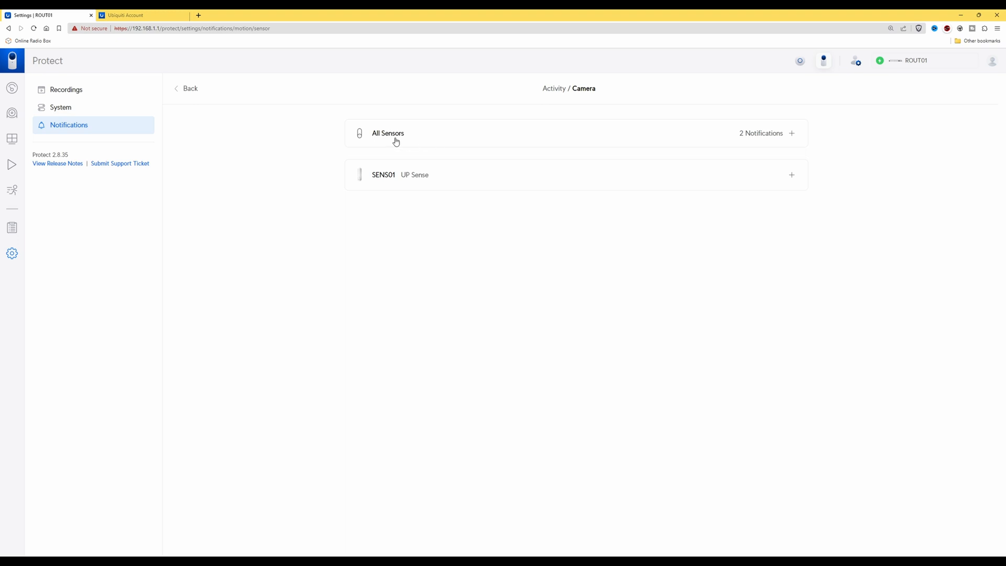
left_click(388, 133)
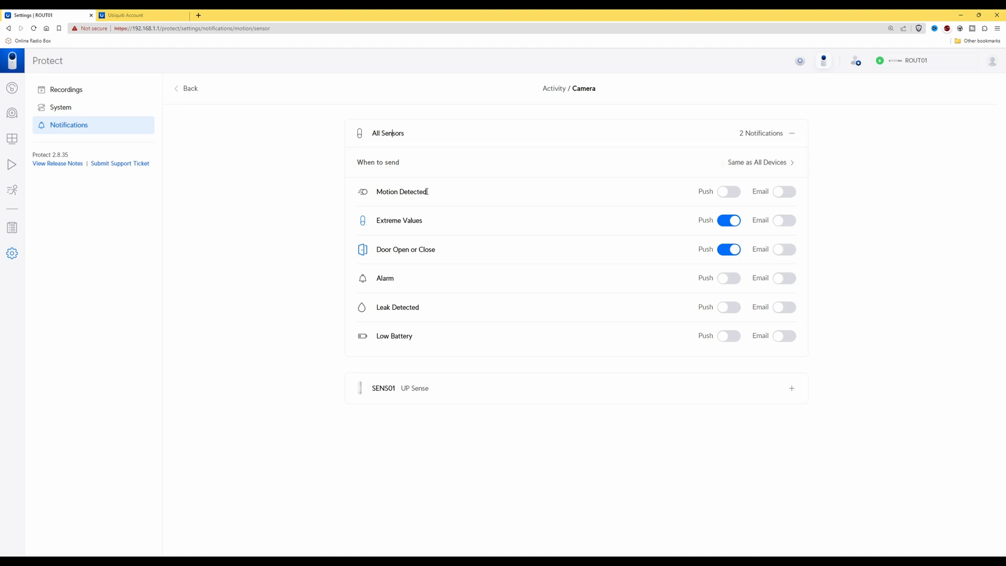
mouse_move(446, 194)
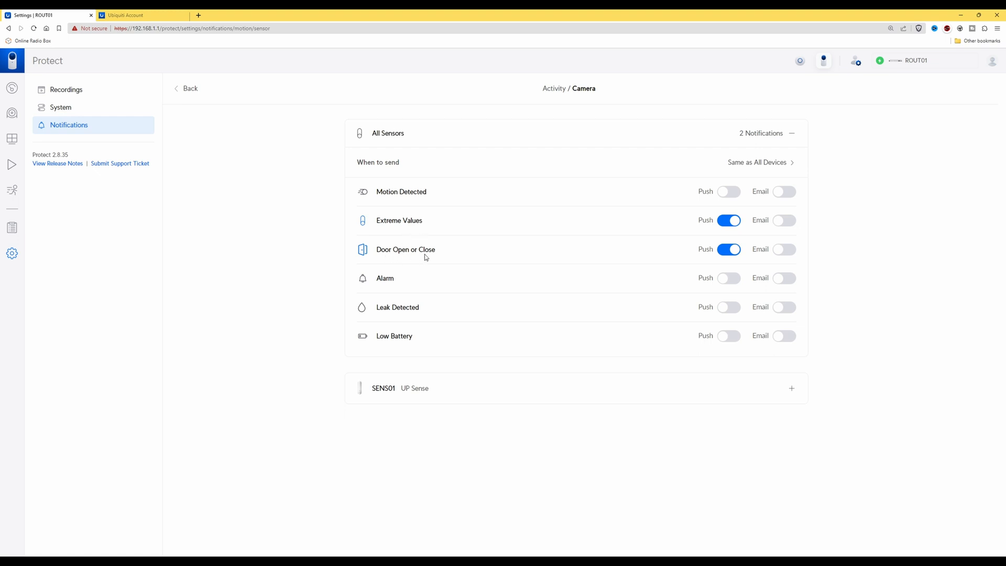
mouse_move(396, 308)
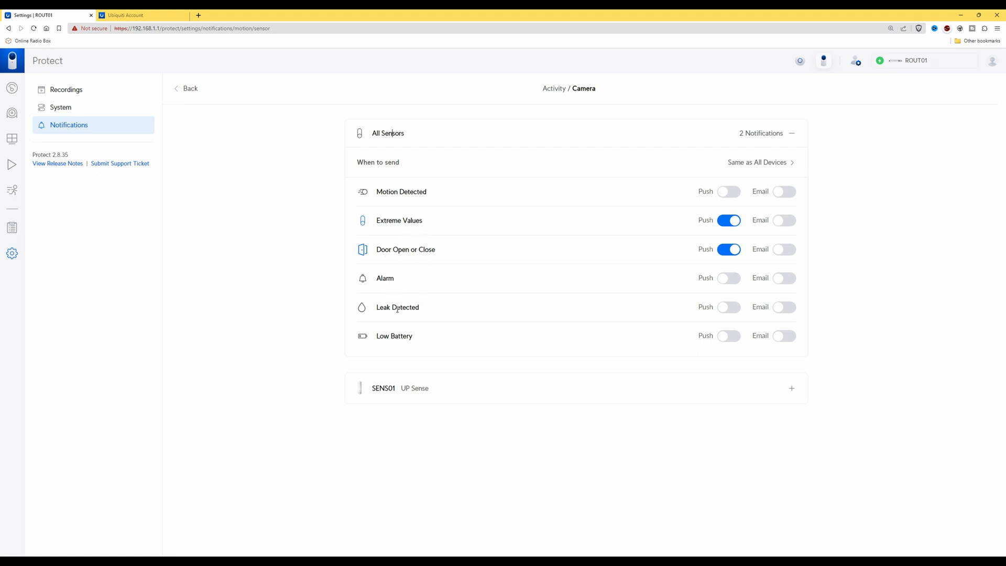
mouse_move(465, 318)
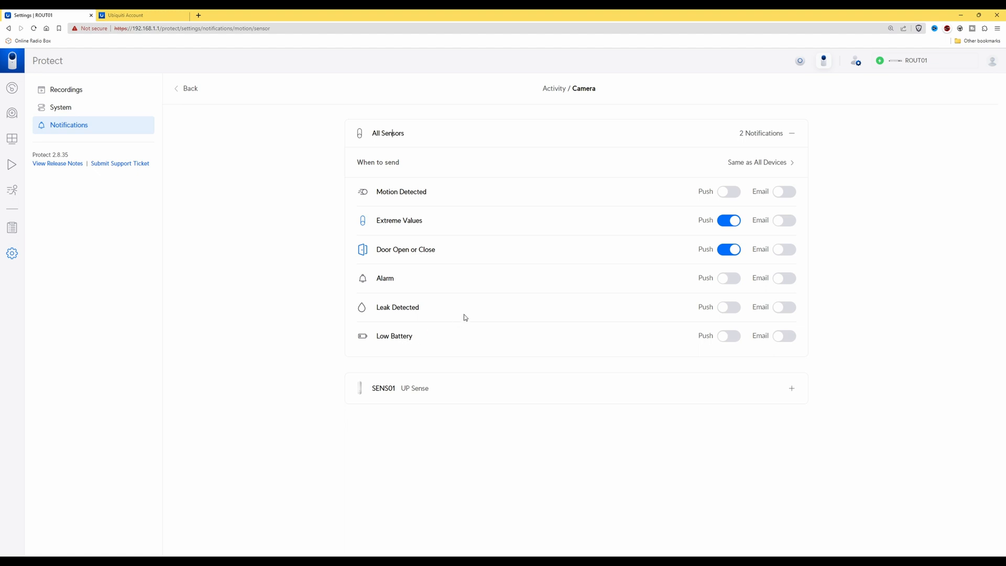
mouse_move(447, 233)
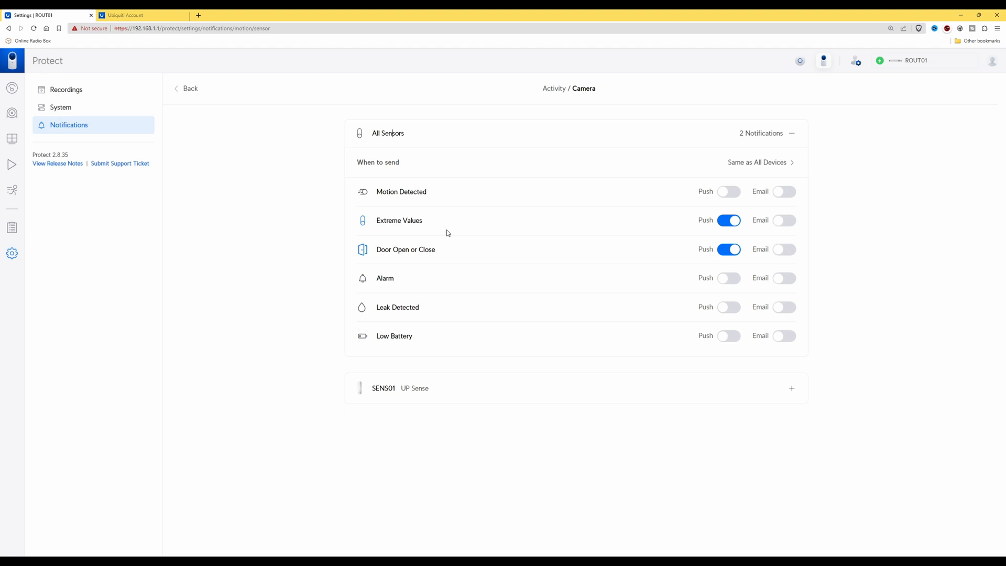
mouse_move(392, 257)
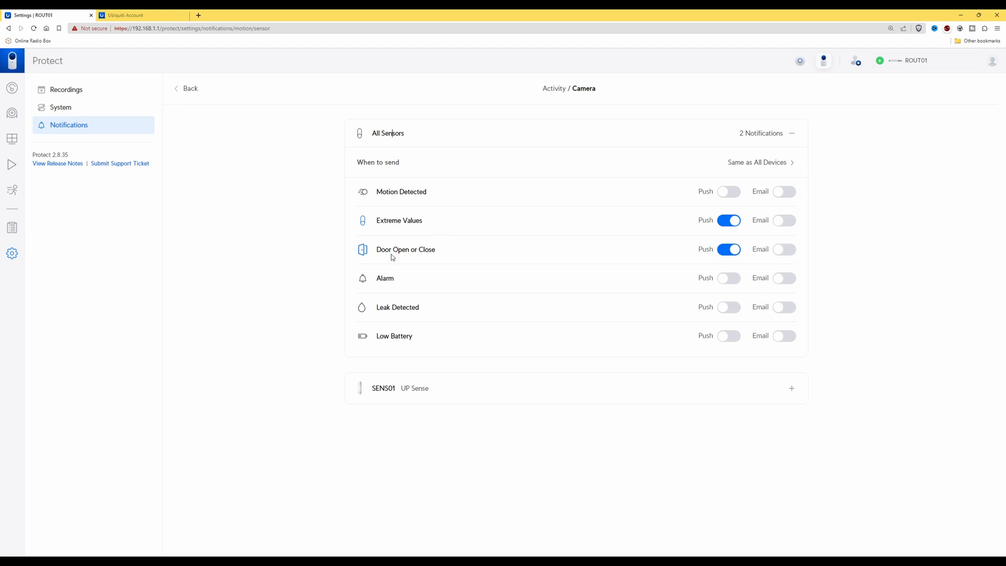
mouse_move(426, 258)
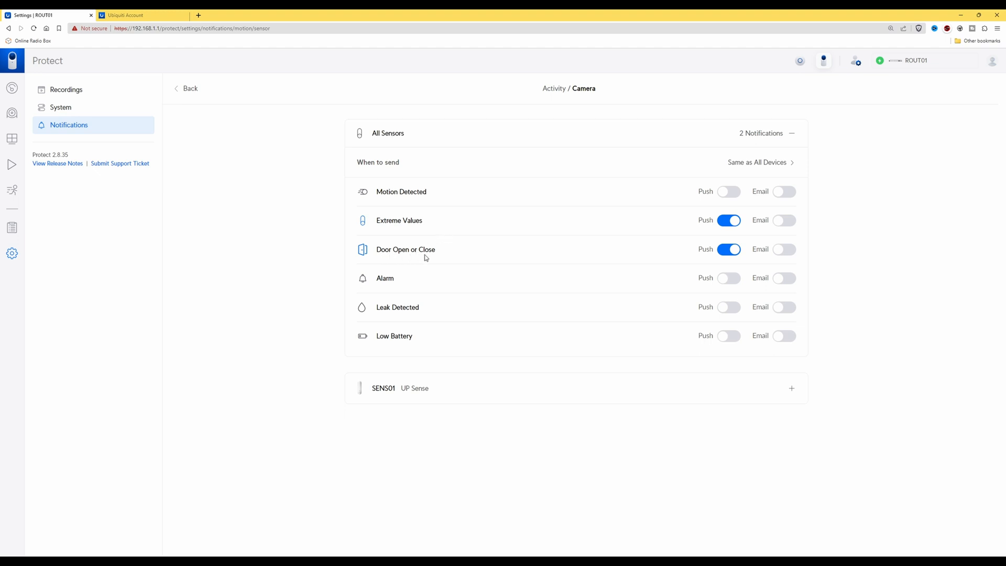
mouse_move(683, 253)
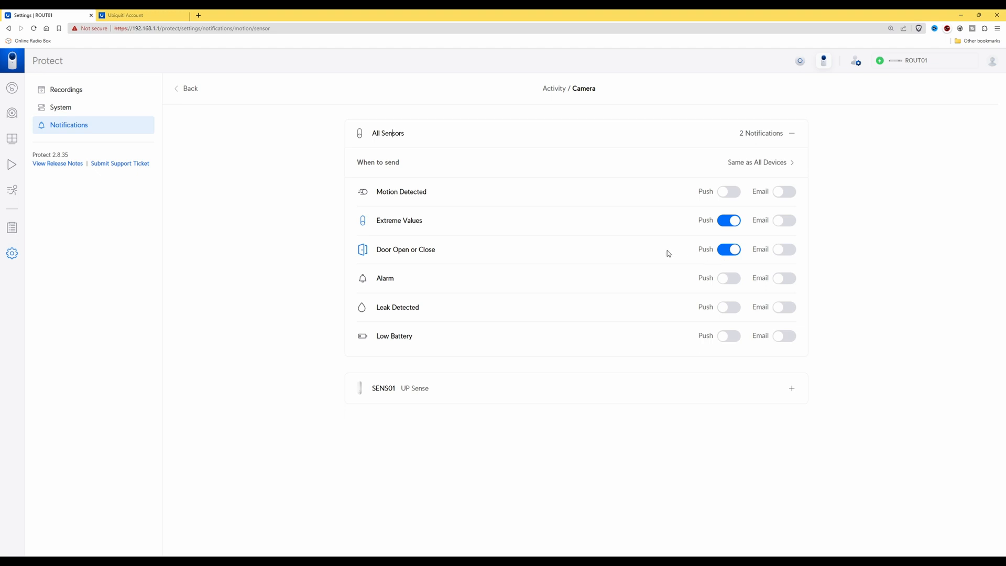
mouse_move(667, 254)
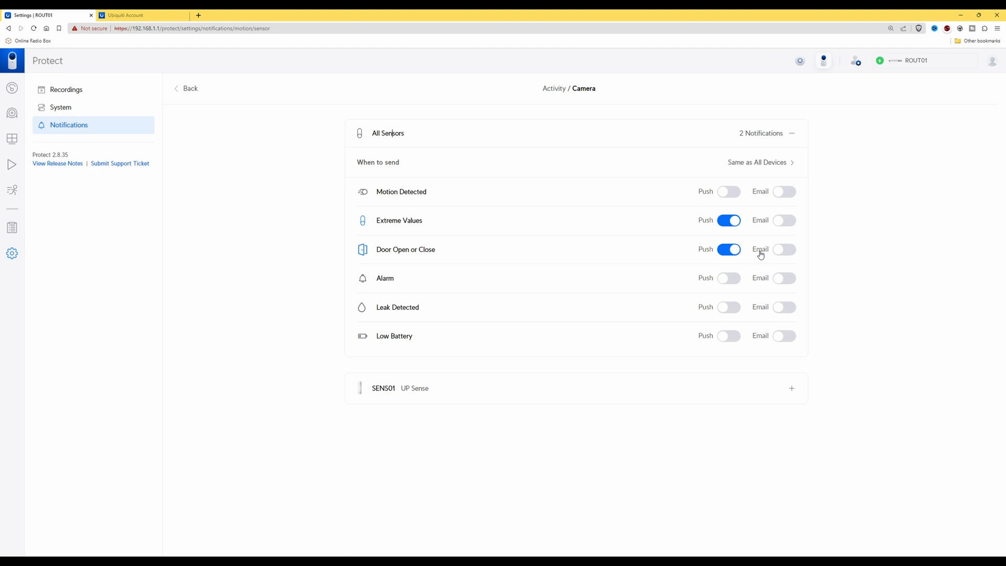
mouse_move(761, 254)
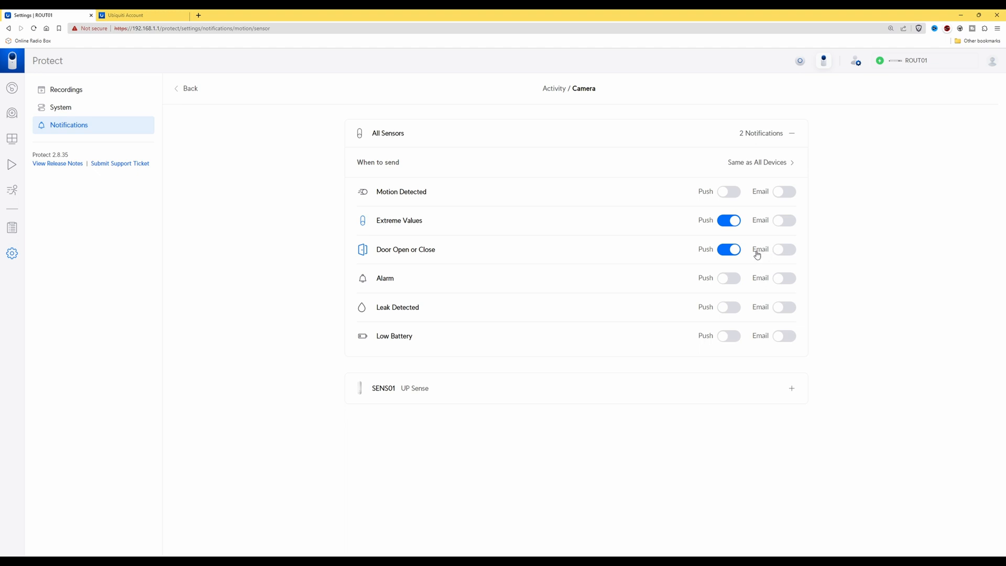
mouse_move(784, 249)
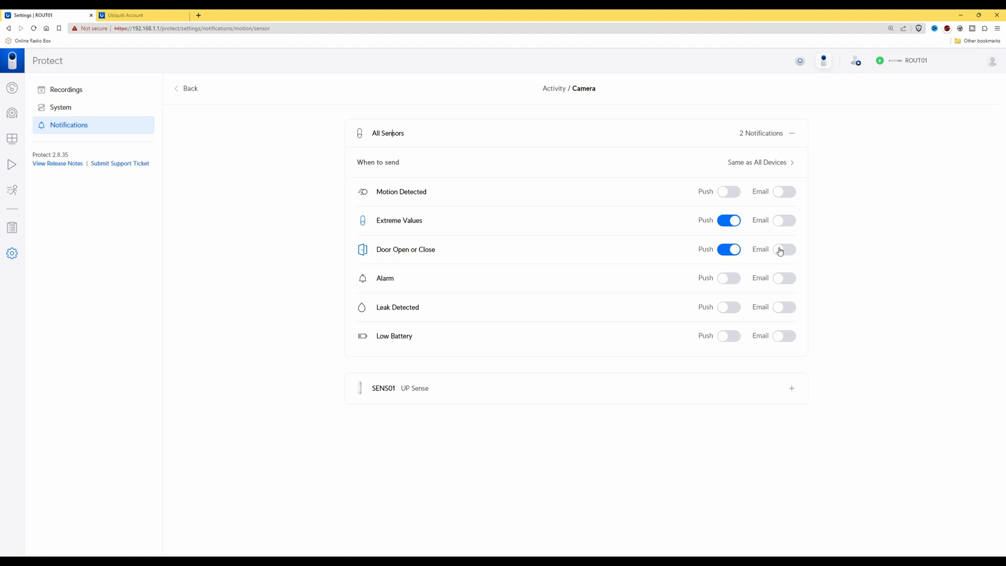
Enable Email for Door Open or Close on All Sensors, then bring up the account menu
left_click(784, 249)
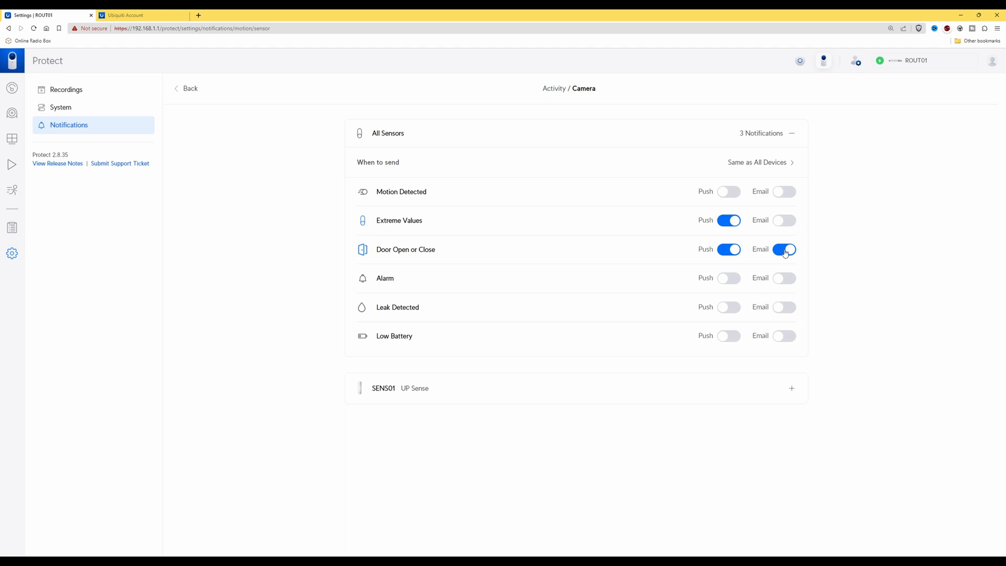
left_click(784, 250)
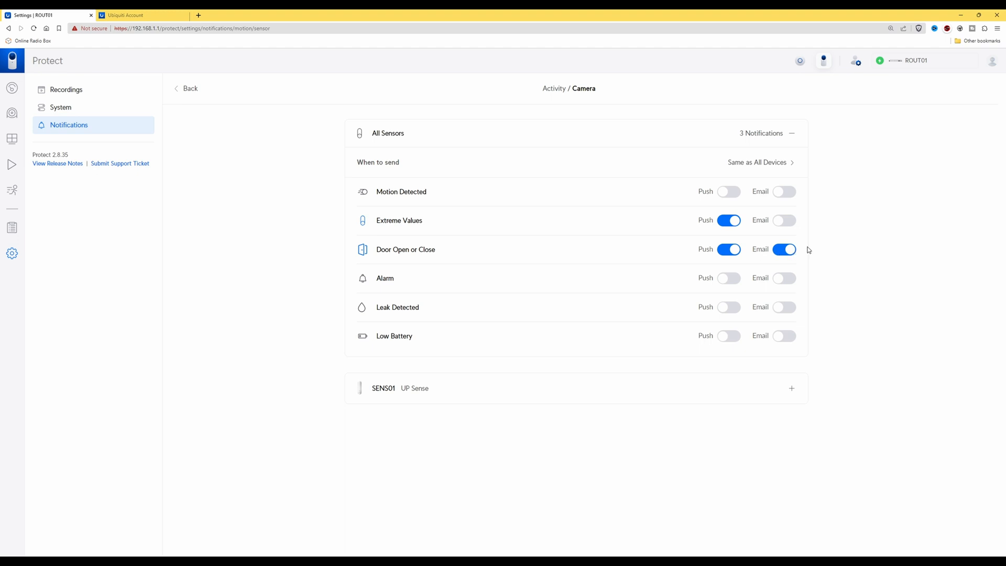
mouse_move(775, 233)
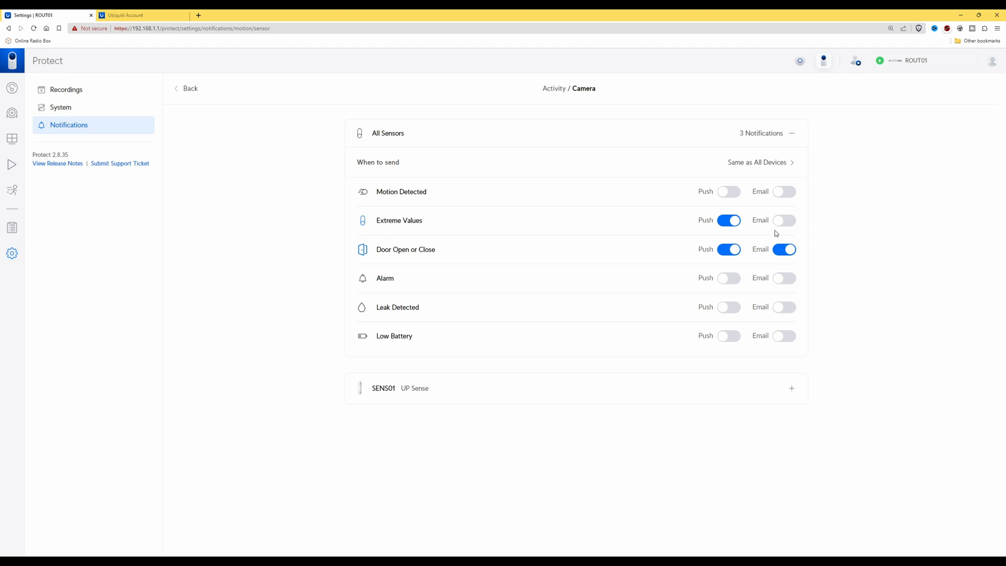
mouse_move(493, 213)
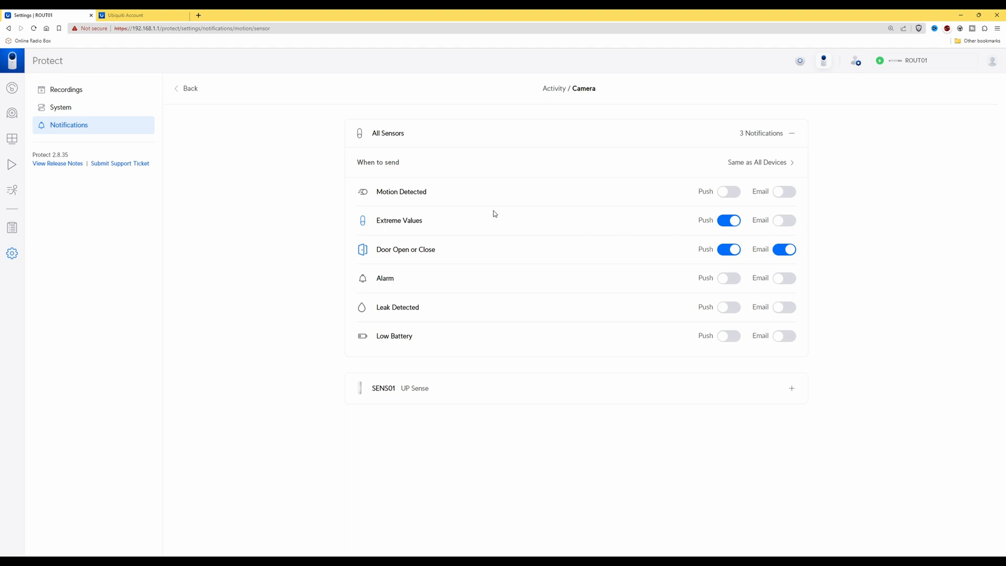
mouse_move(458, 153)
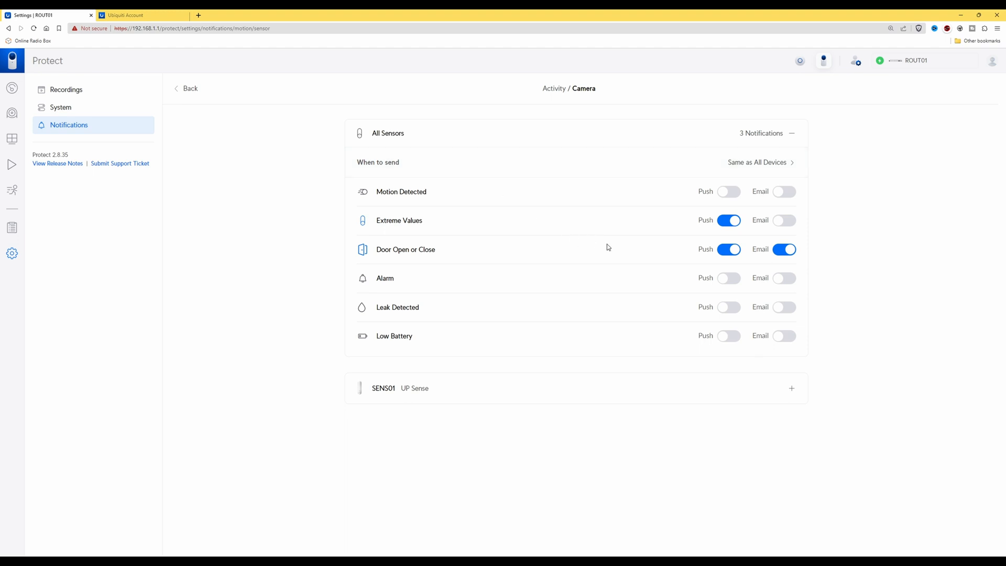
mouse_move(377, 282)
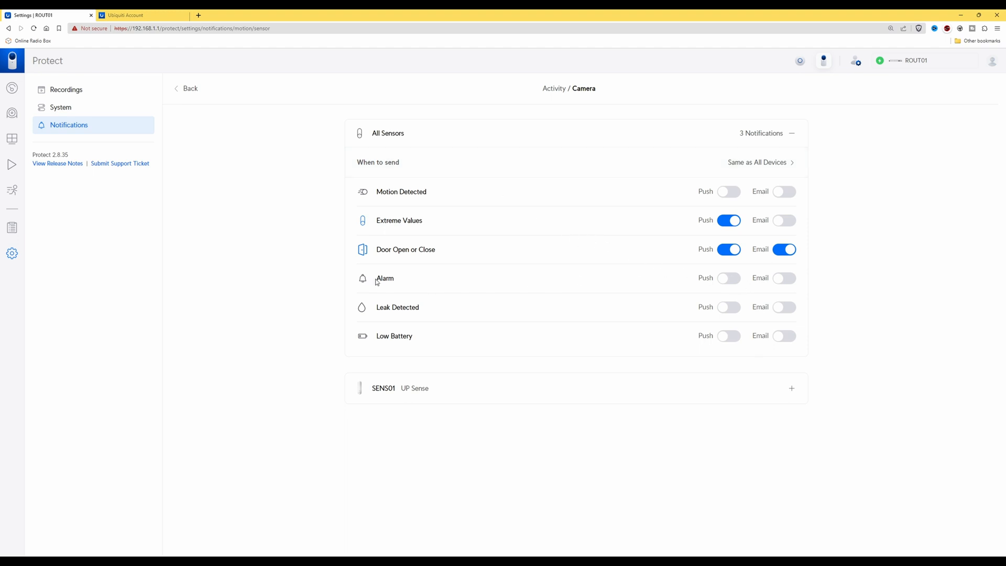
mouse_move(378, 281)
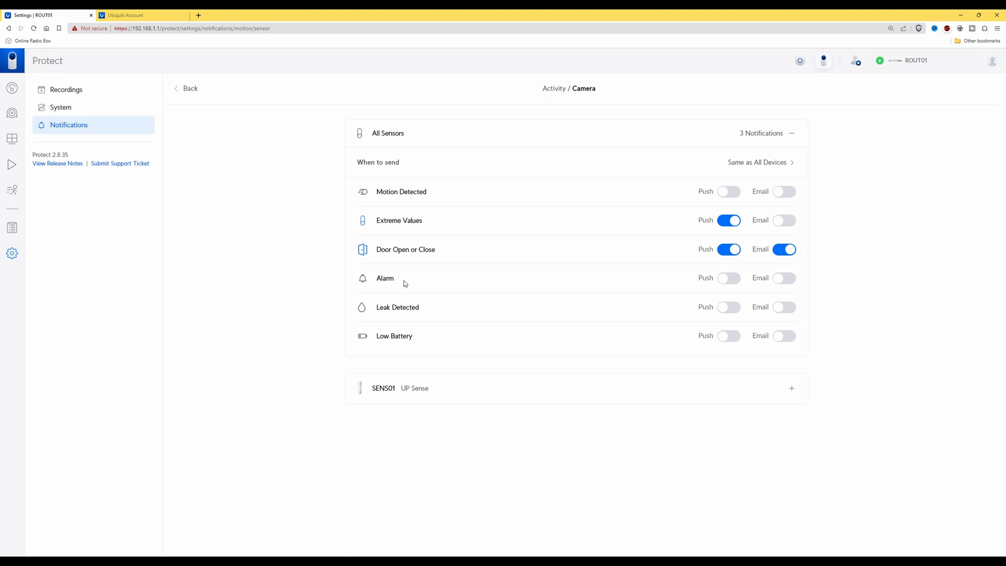
mouse_move(402, 281)
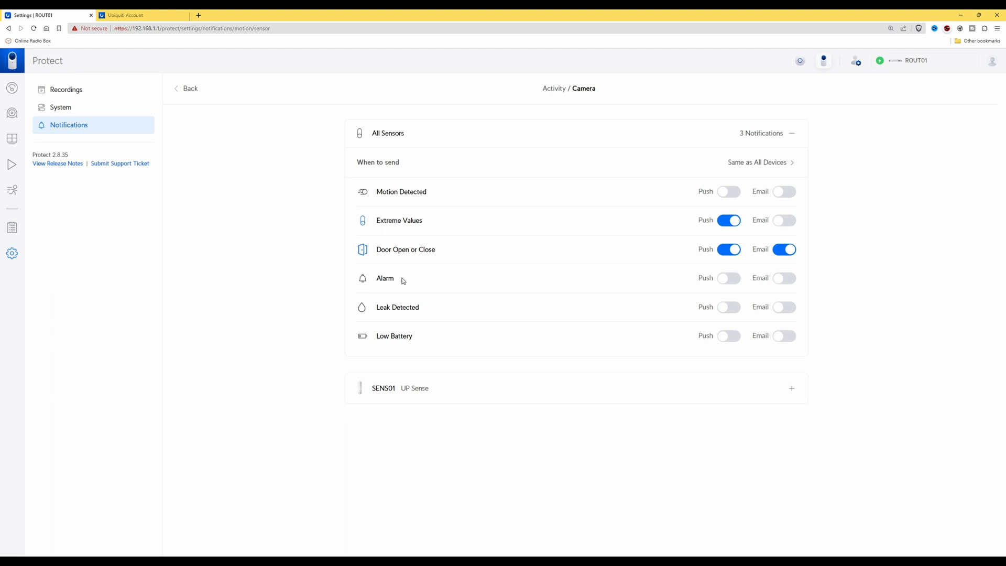
mouse_move(433, 287)
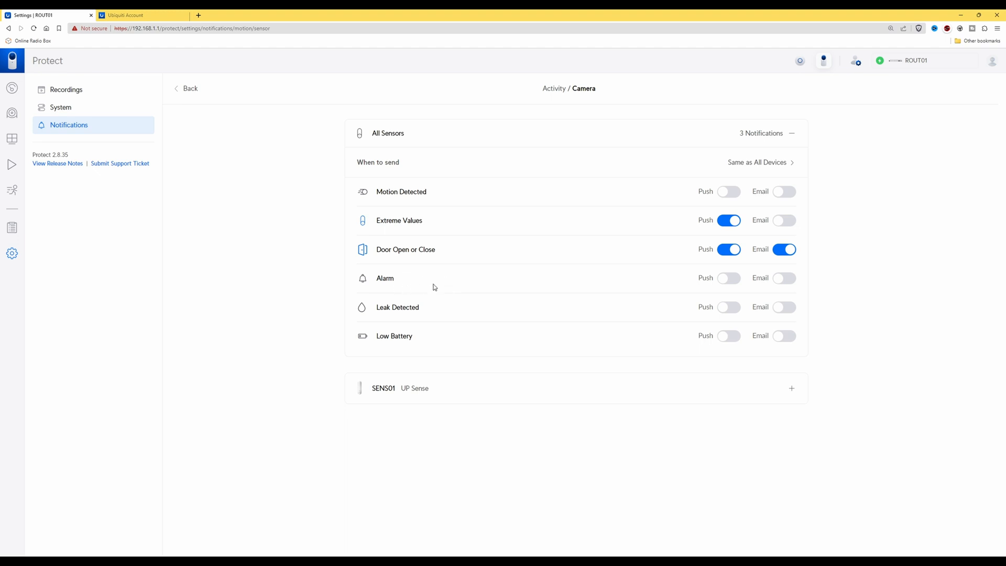
mouse_move(431, 281)
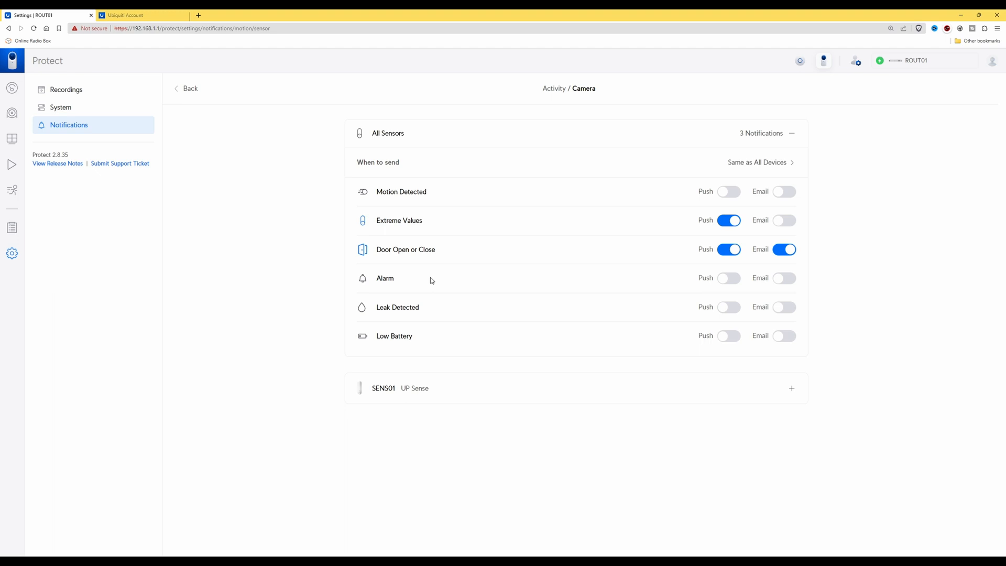
mouse_move(778, 282)
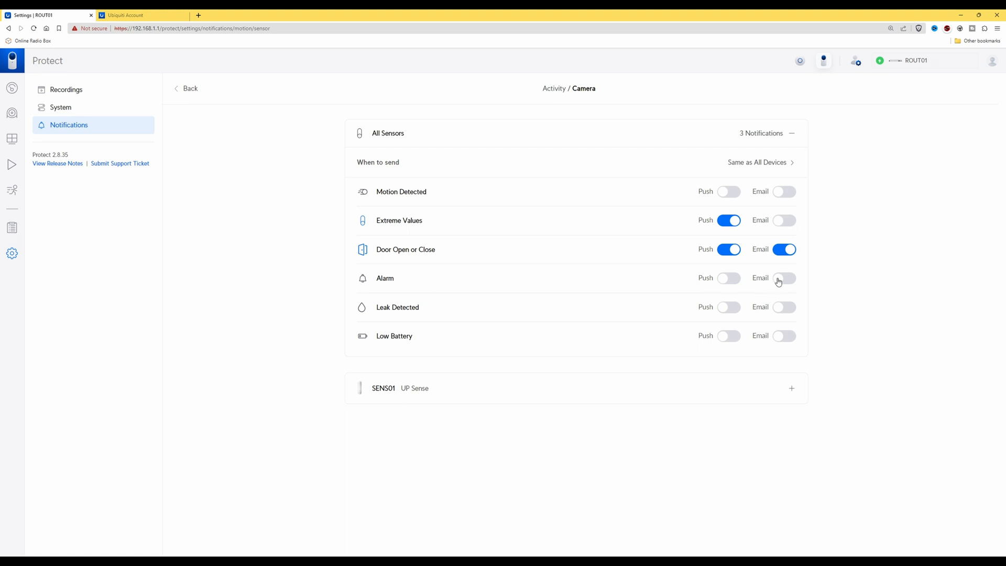
mouse_move(555, 282)
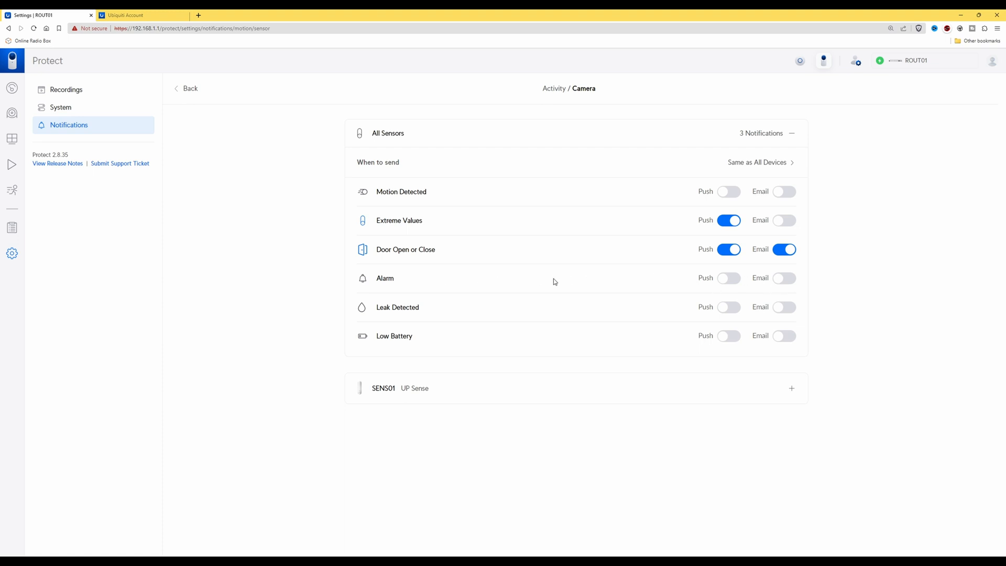
mouse_move(423, 318)
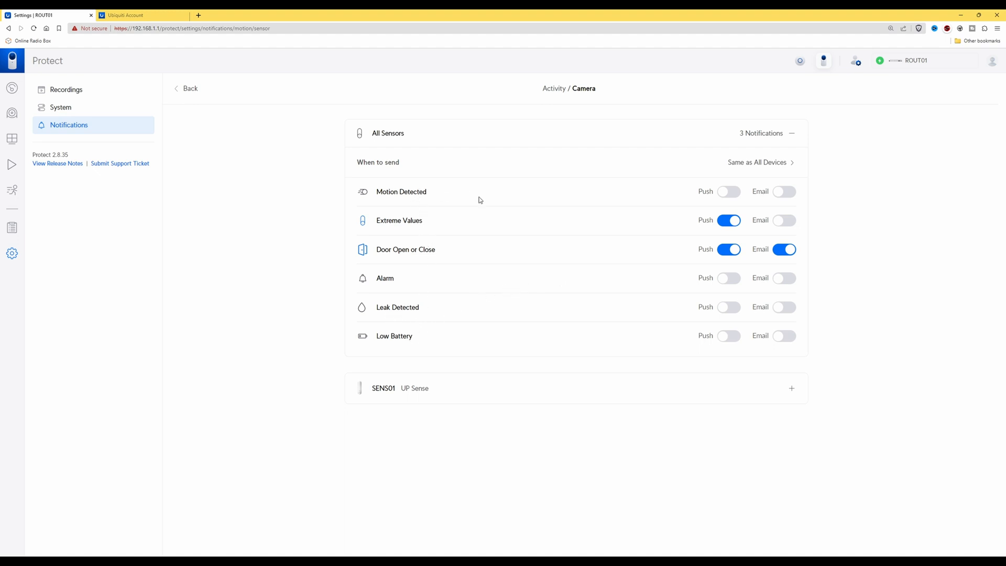
mouse_move(418, 194)
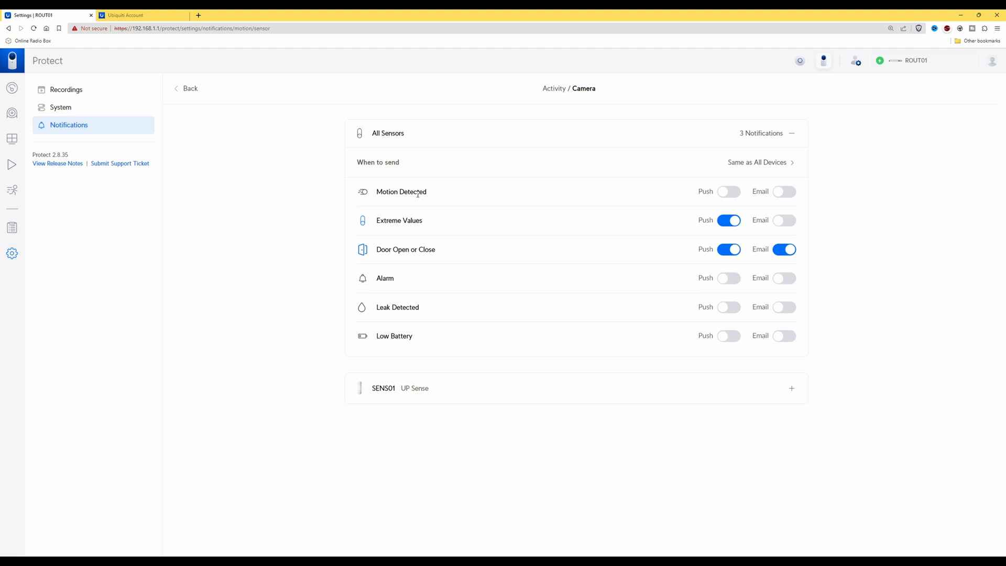
mouse_move(456, 197)
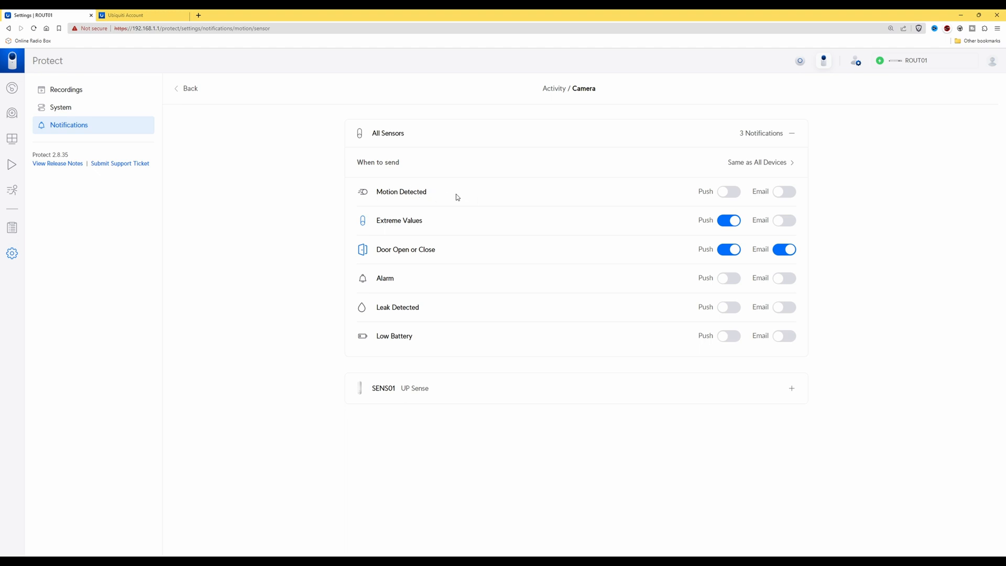
mouse_move(392, 258)
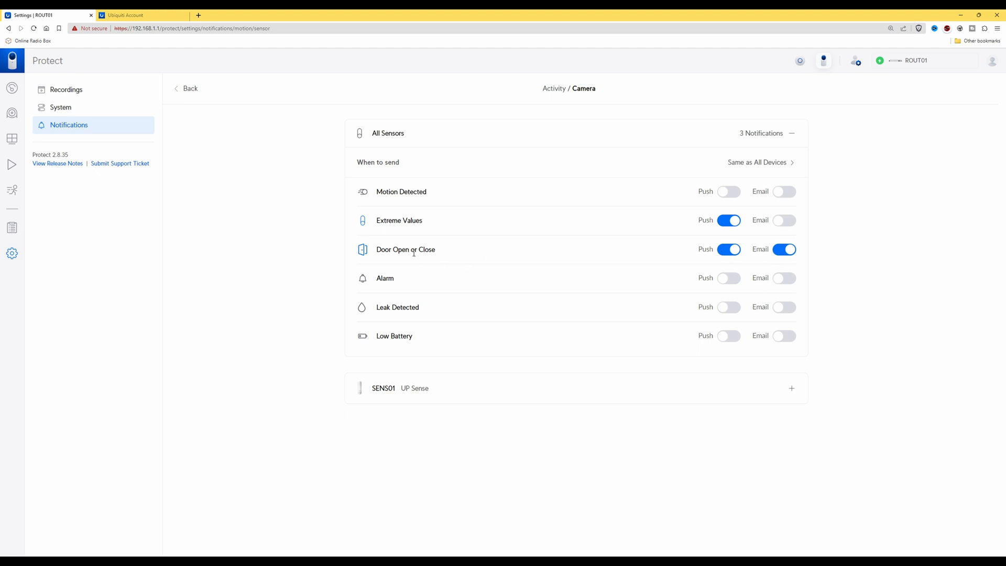
mouse_move(549, 248)
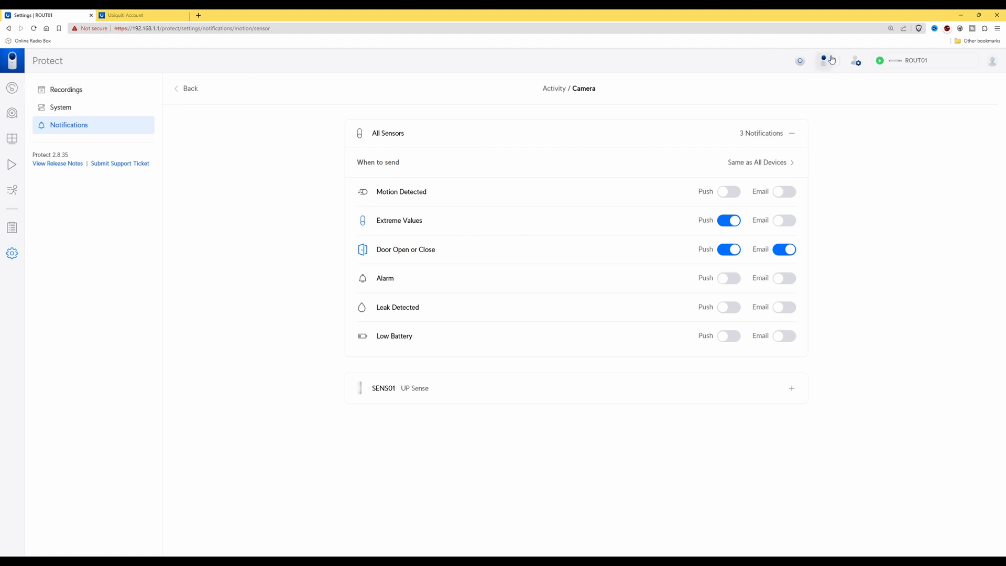
left_click(991, 61)
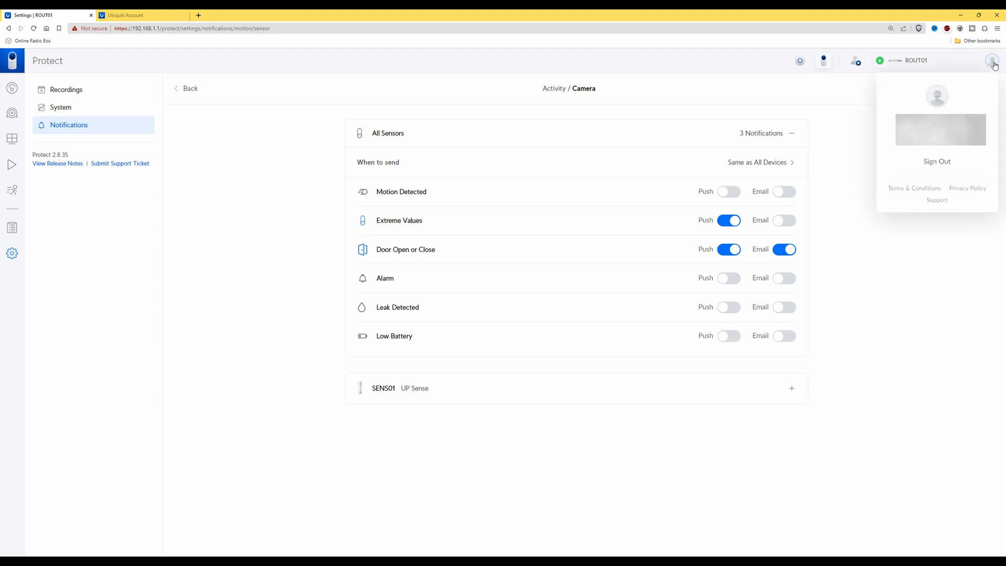